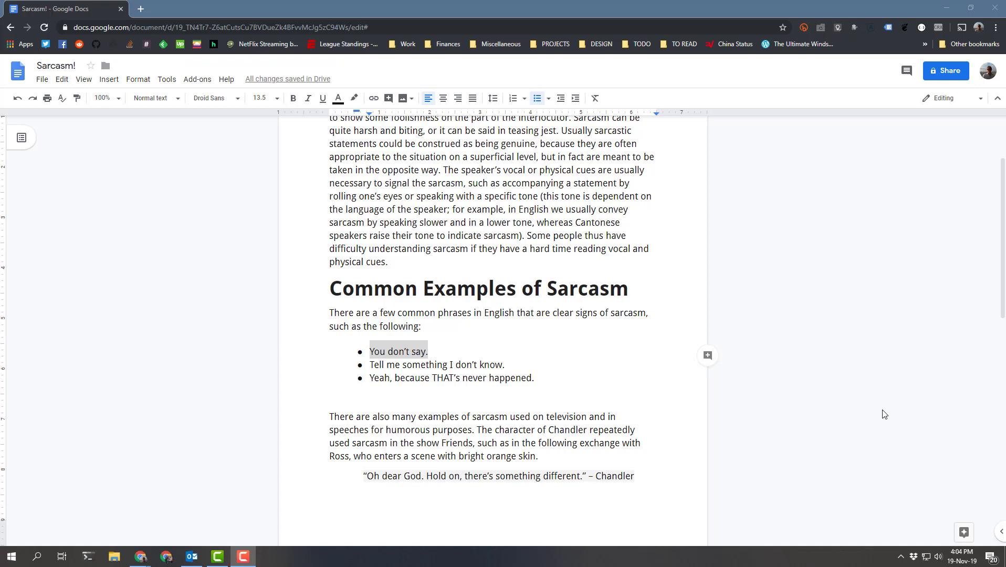
pyautogui.moveTo(871, 406)
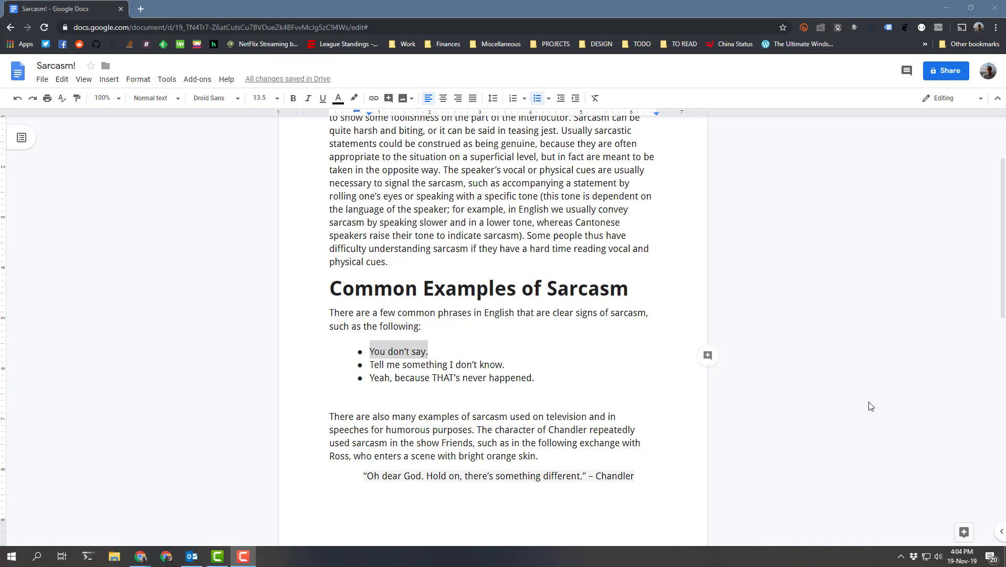
# - Select the three sarcasm example bullets under Common Examples of Sarcasm in the Google Doc
pyautogui.click(570, 287)
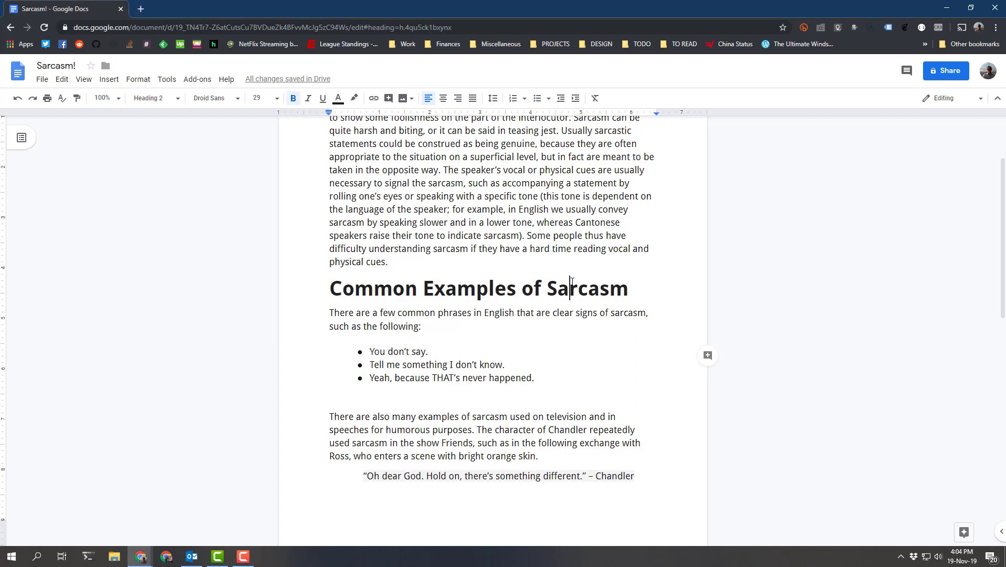
pyautogui.doubleClick(577, 288)
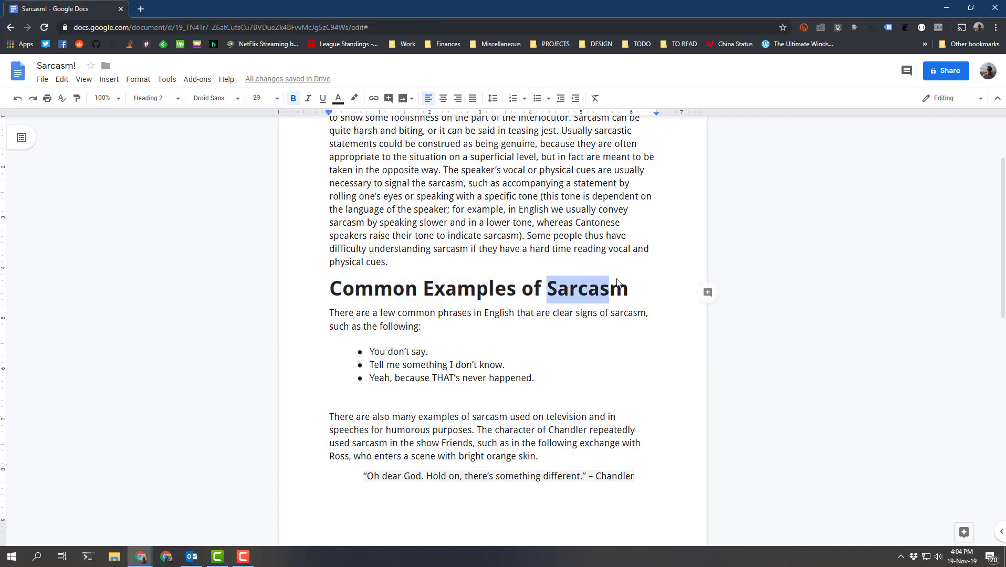
pyautogui.click(630, 288)
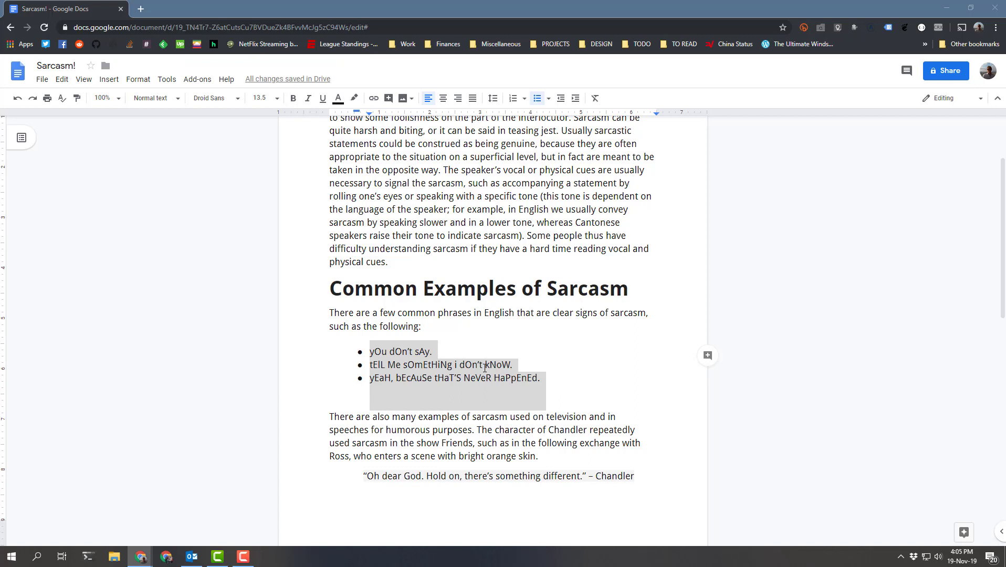
pyautogui.click(489, 365)
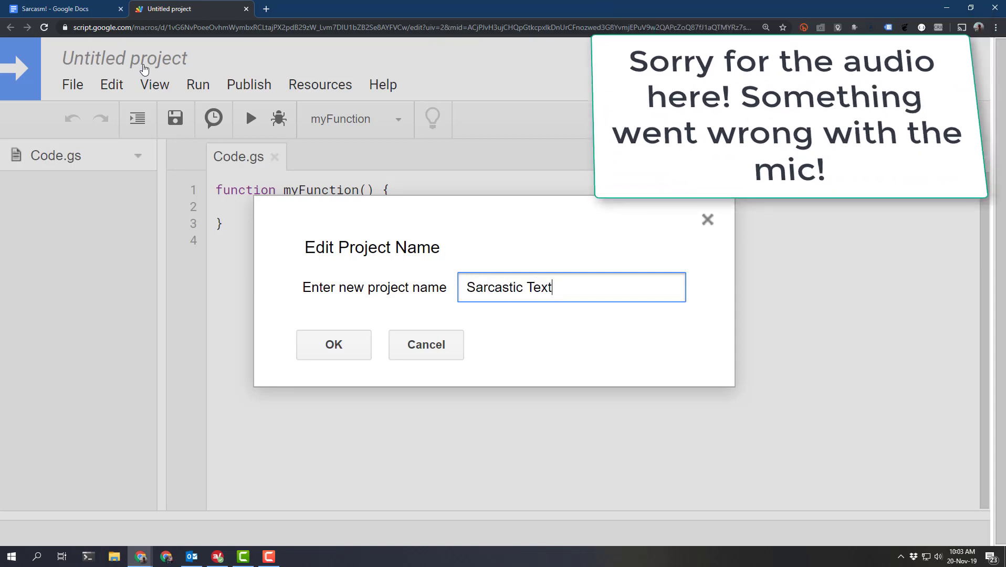
# - Confirm the project name 'Sarcastic Text' in the rename dialog
pyautogui.click(334, 345)
pyautogui.write('function sarcastify() {')
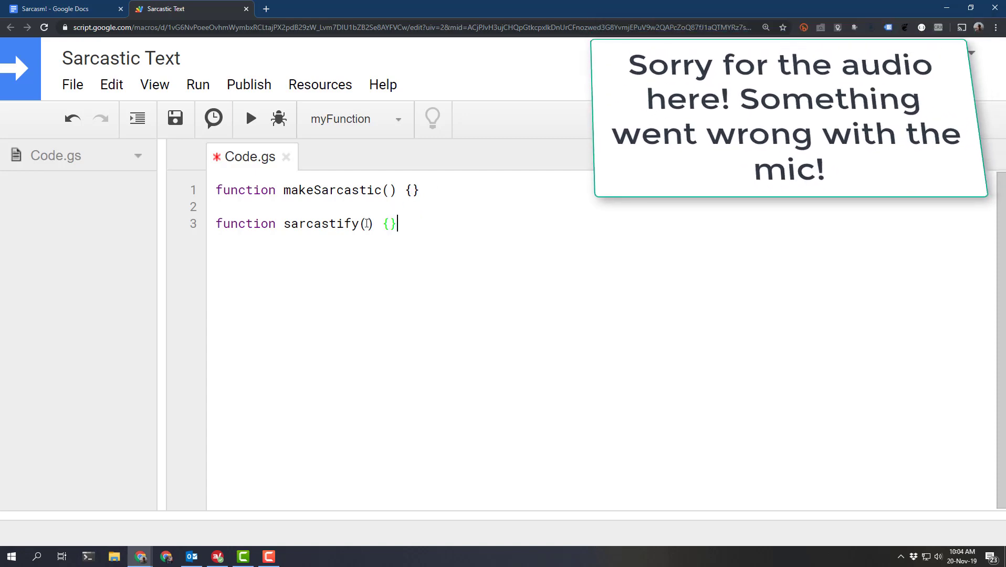
# - Add a text parameter to sarcastify and a selection variable from DocumentApp.getActiveDocument().getSelection()
pyautogui.write('text')
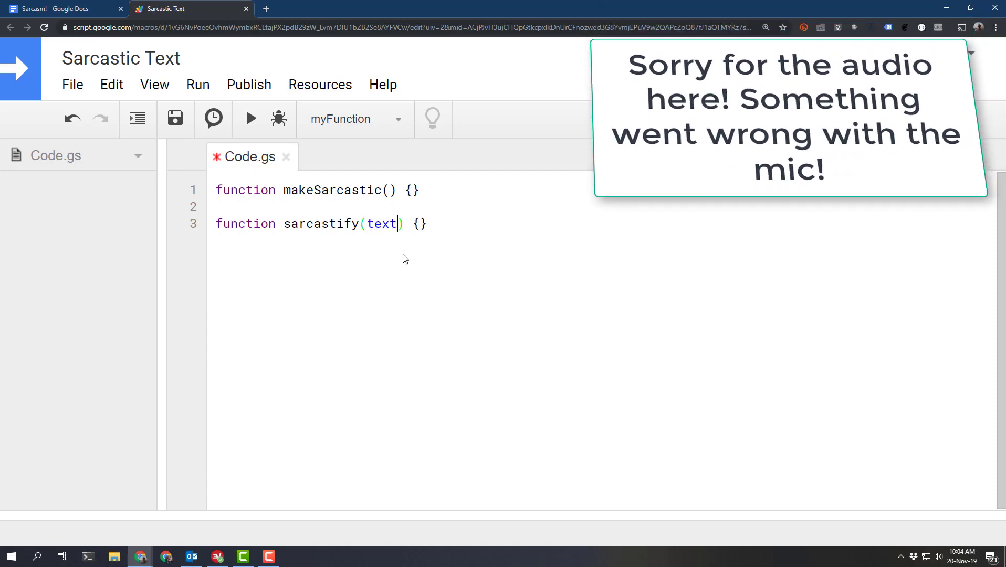
pyautogui.write('var $selection = DocumentApp.getActiveDocument().getSelection();')
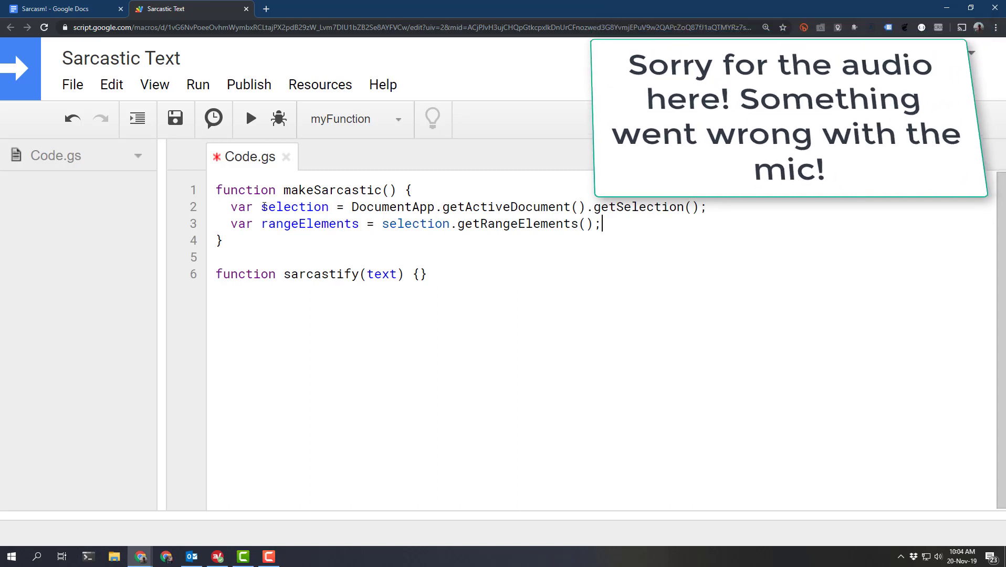
pyautogui.doubleClick(294, 207)
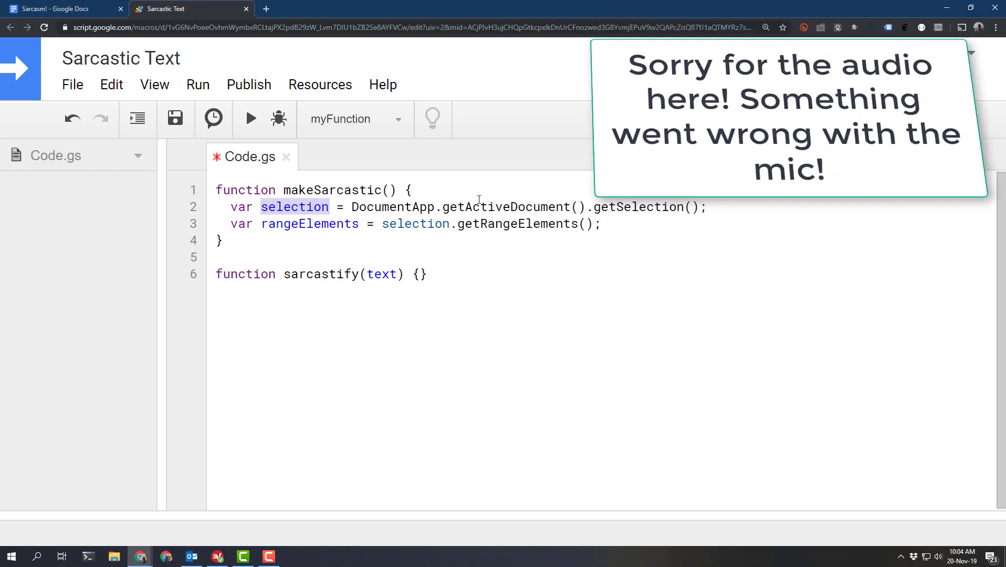
pyautogui.doubleClick(501, 207)
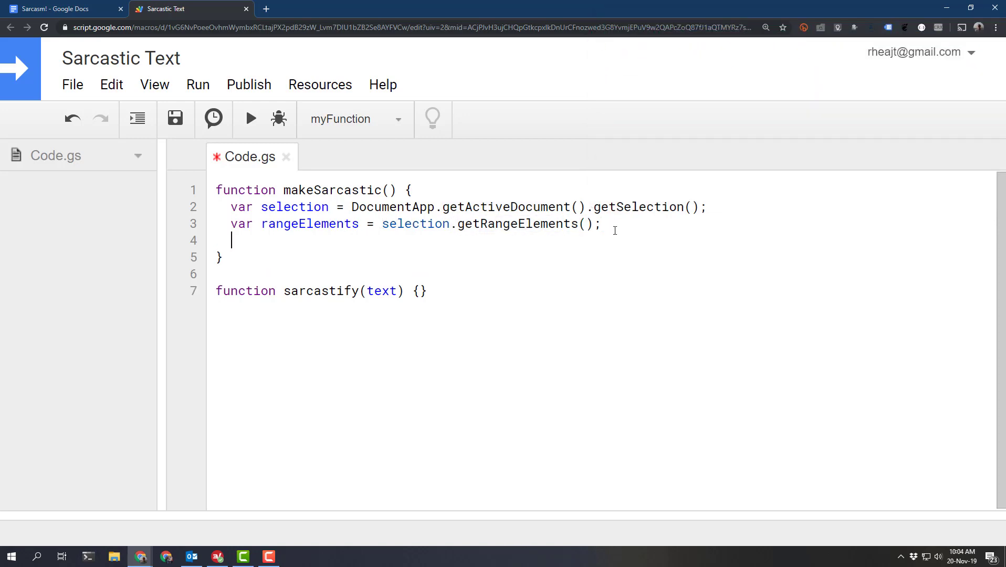
# - Start a rangeElements loop with a function(element) callback inside makeSarcastic
pyautogui.press('Enter')
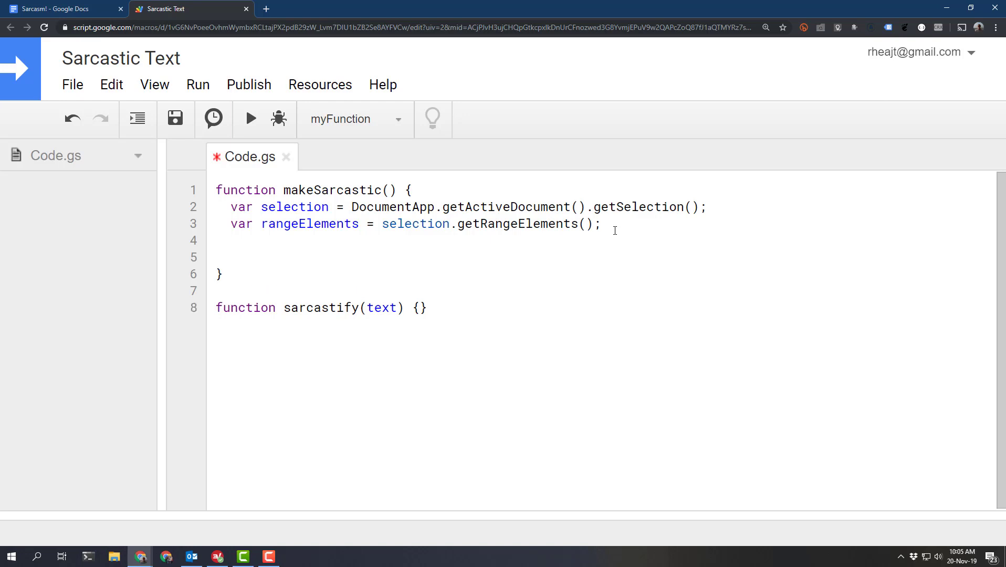
pyautogui.write('rangeElements.forEach(callback')
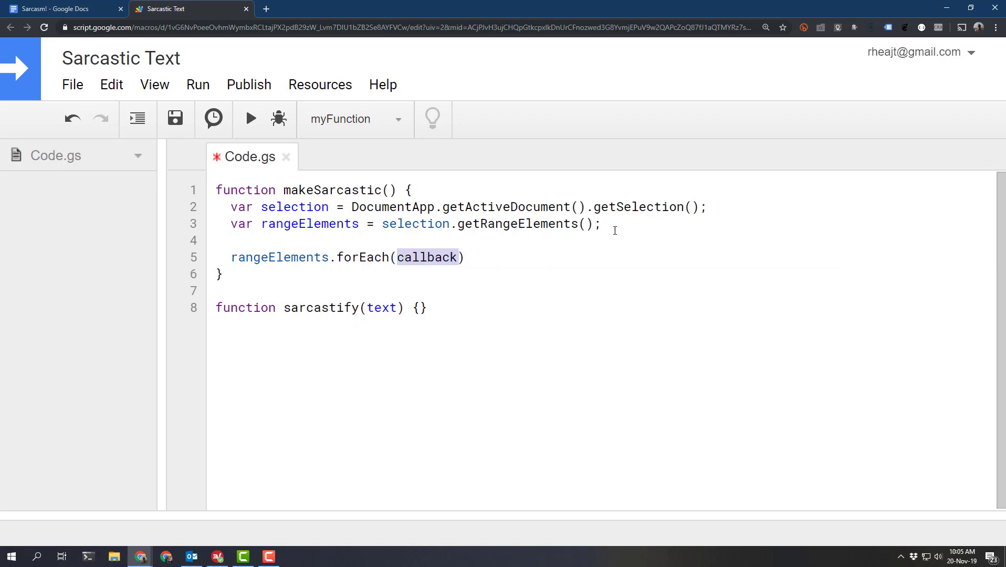
pyautogui.write('fucn')
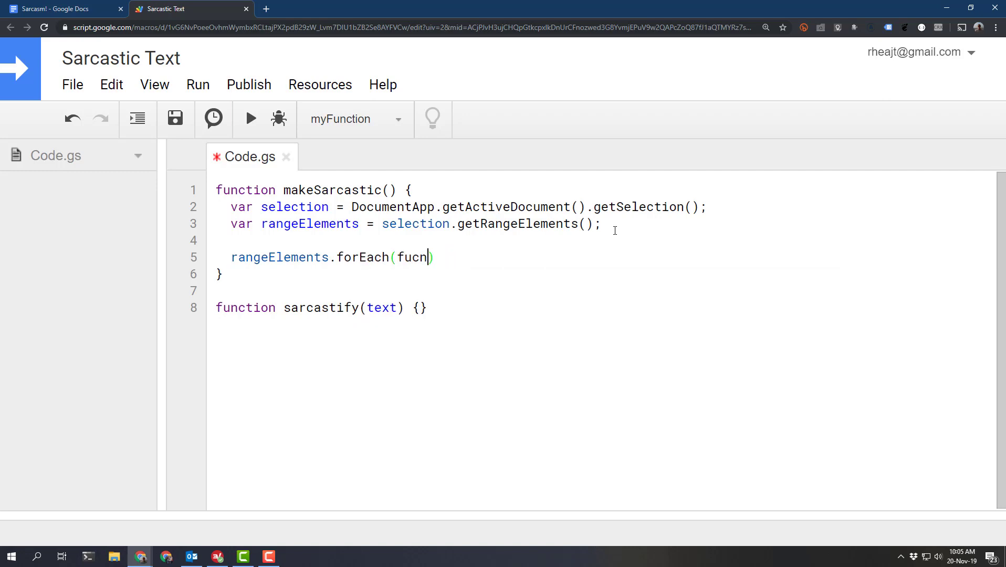
pyautogui.write('function(e')
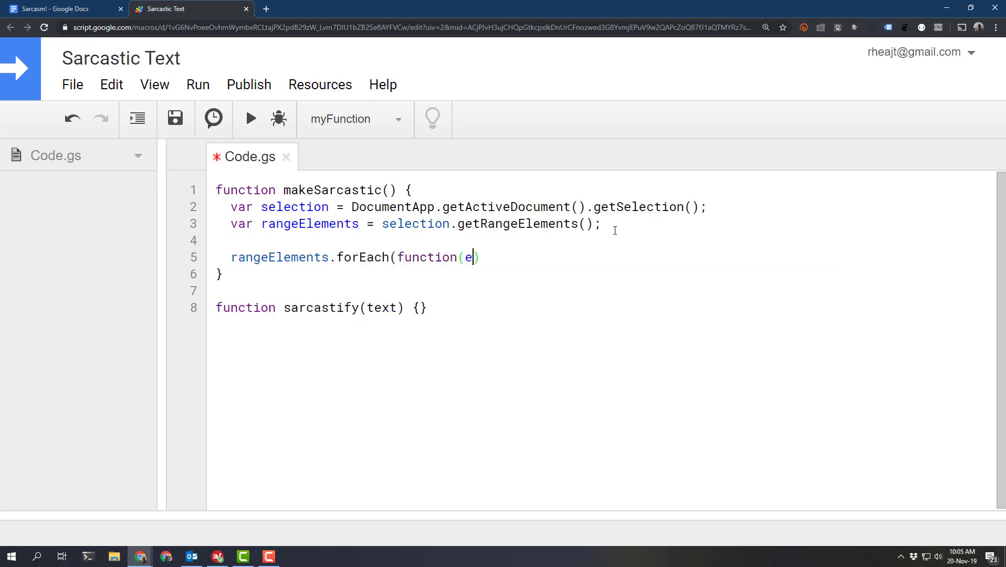
pyautogui.write('lement) {})')
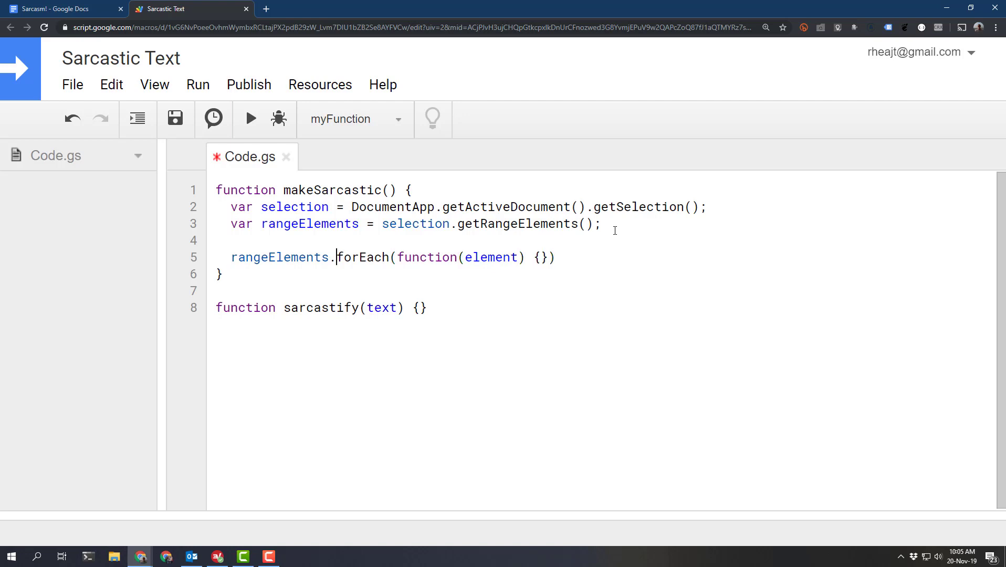
# - Begin an element statement in the loop body, correcting a typo
pyautogui.doubleClick(364, 257)
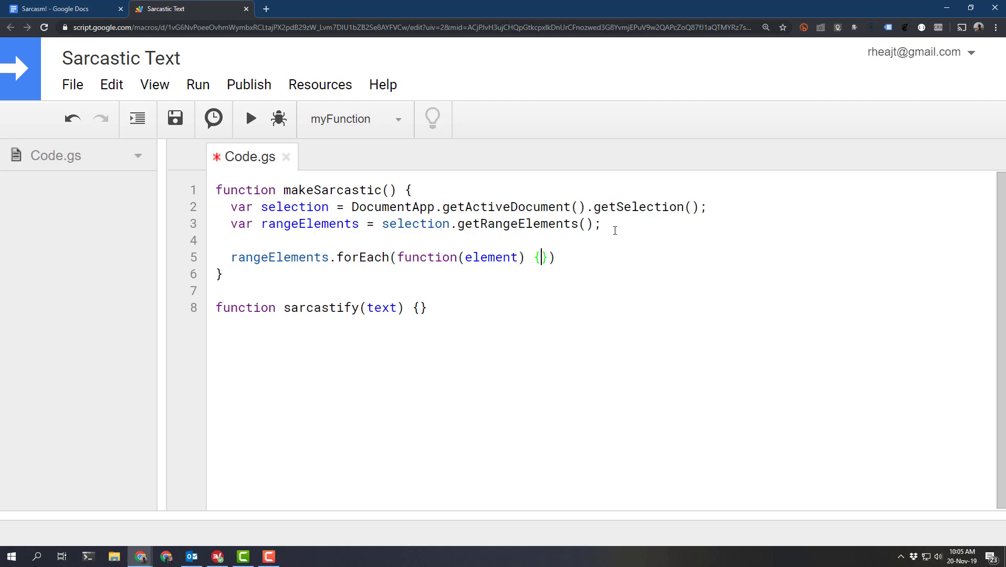
pyautogui.write('elem')
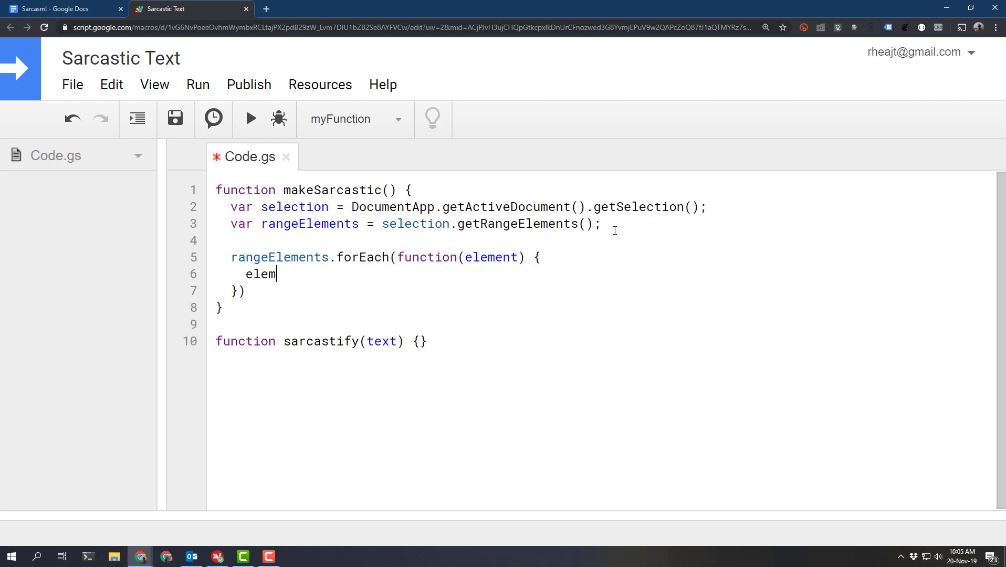
pyautogui.write('ent.adaf')
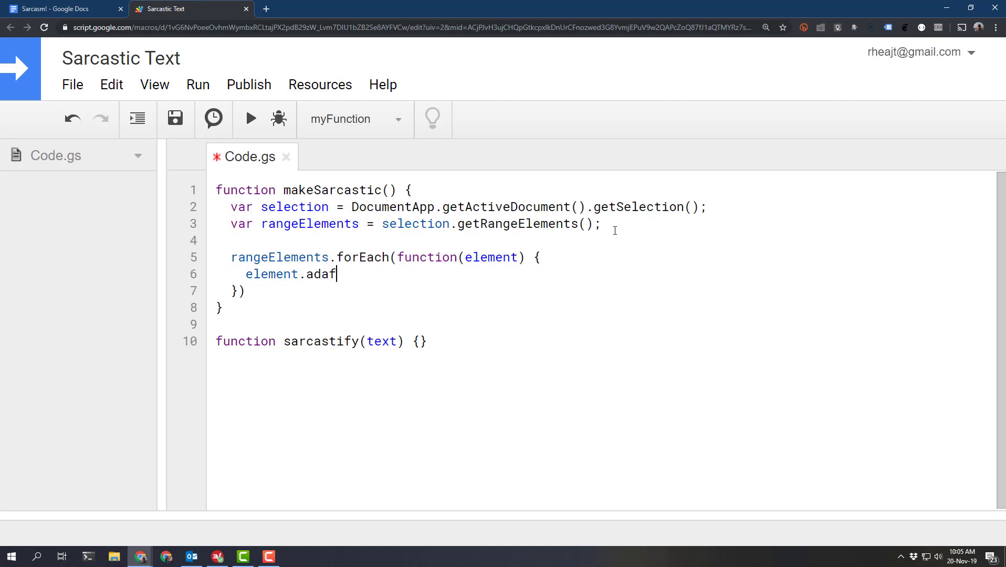
pyautogui.press('Backspace')
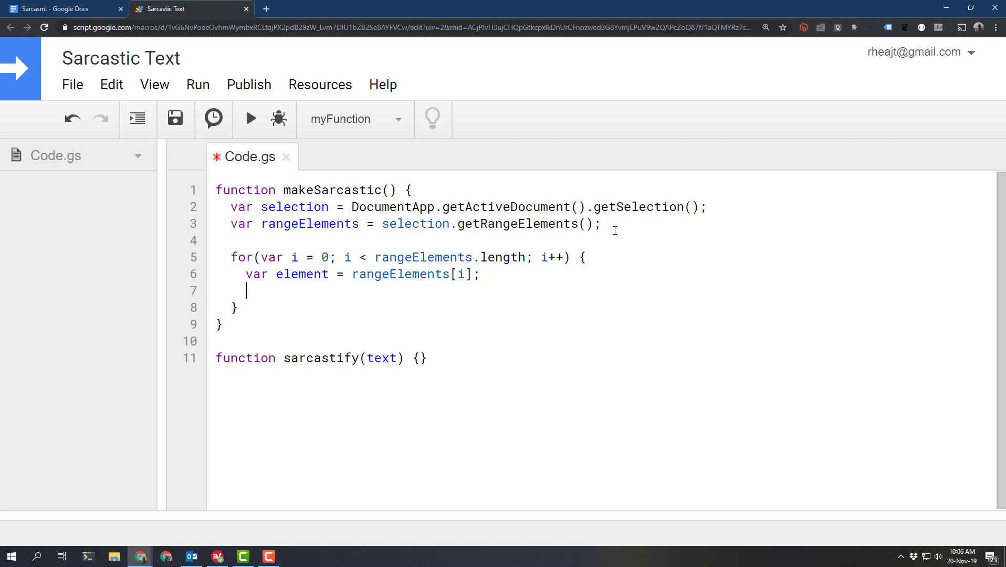
# - Store element.isPartial() in isPartial and open the empty if branch onto its own lines
pyautogui.write('e')
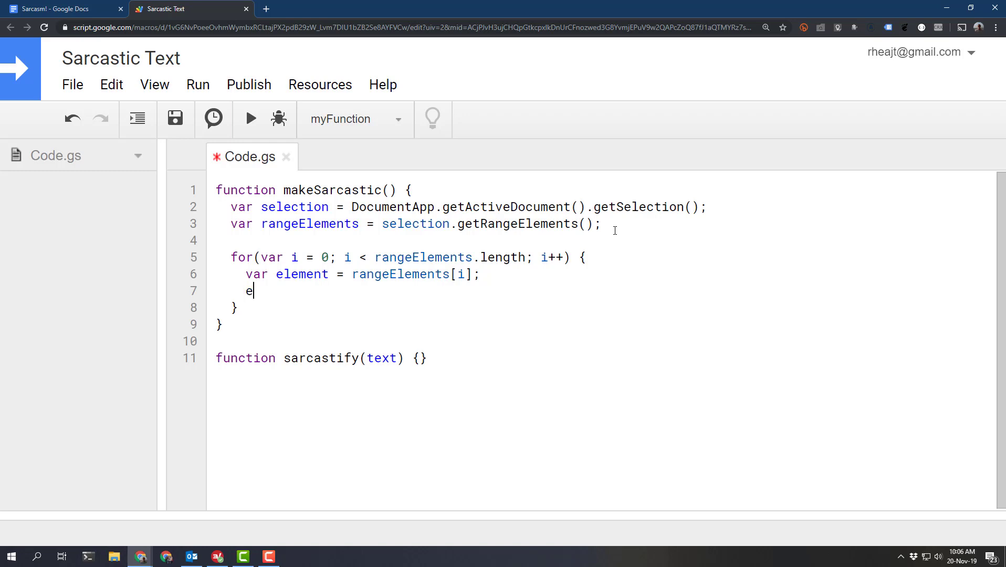
pyautogui.write('lement.isPartial();')
pyautogui.write('if(isPartial) {} else {}')
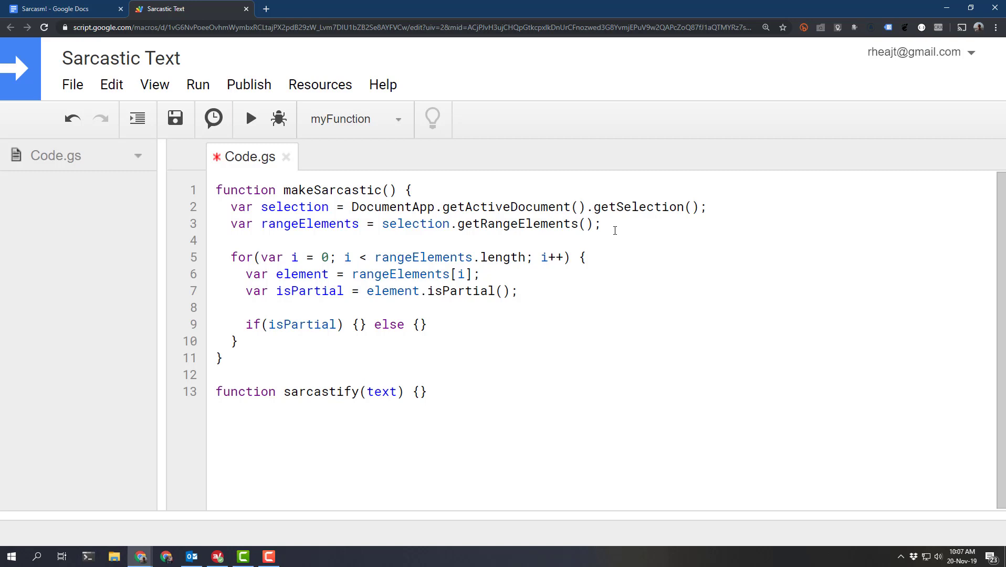
pyautogui.click(359, 324)
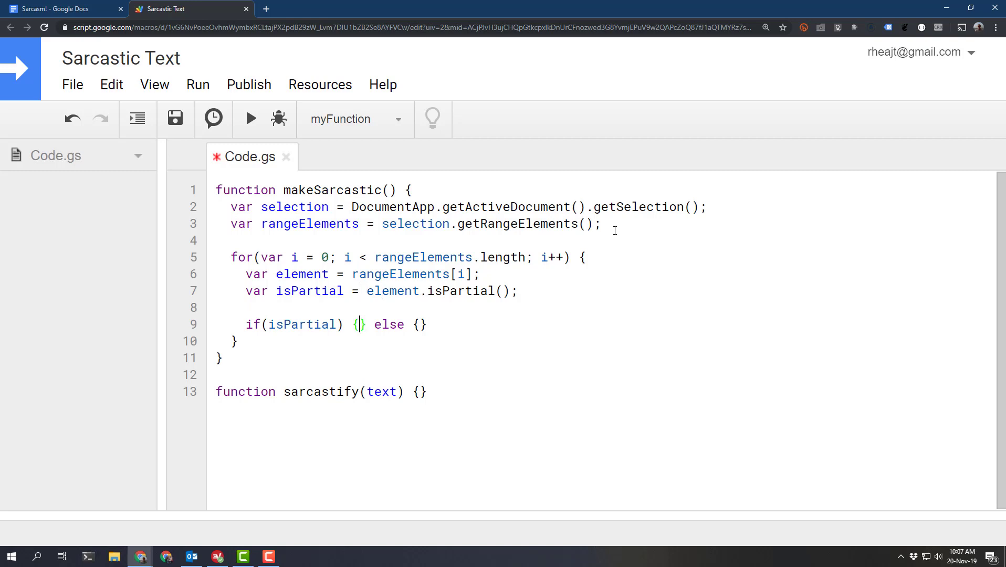
pyautogui.press('Enter')
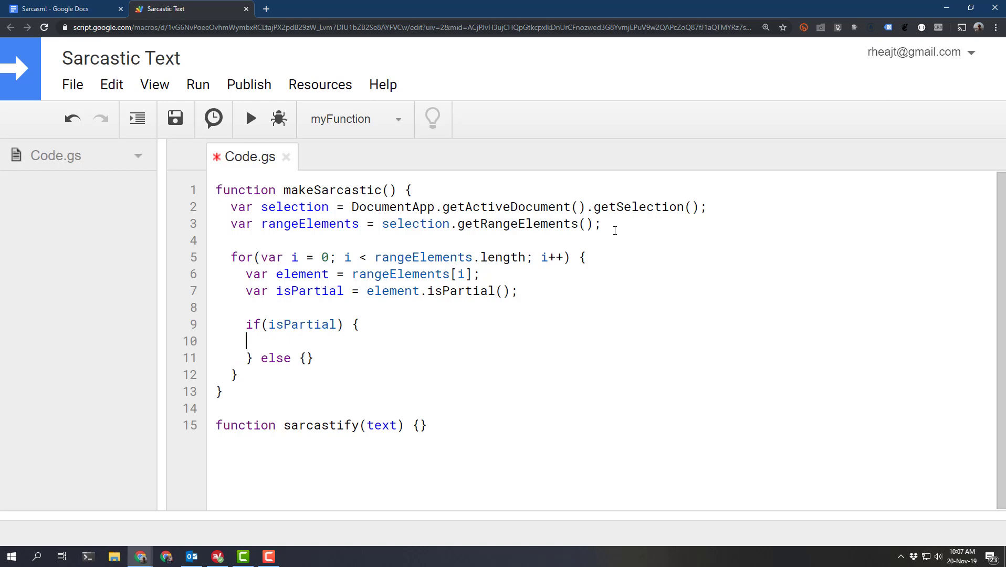
pyautogui.click(63, 8)
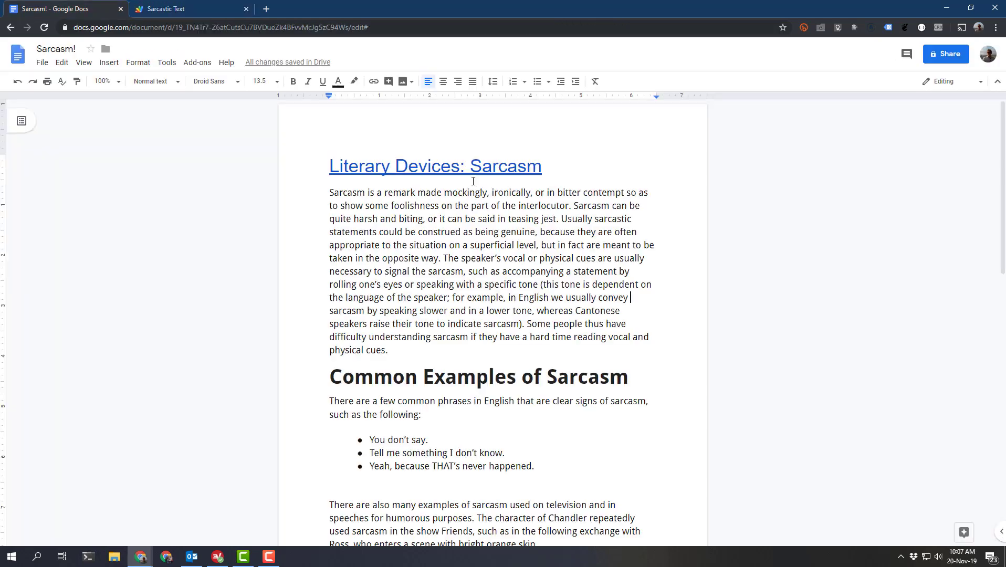
pyautogui.moveTo(464, 232); pyautogui.dragTo(501, 284)
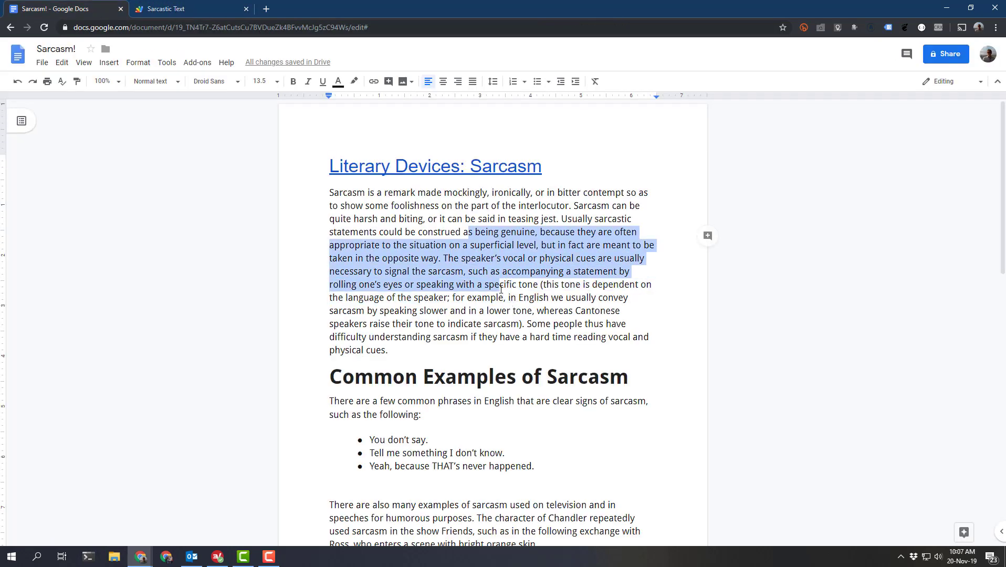
pyautogui.scroll(-3)
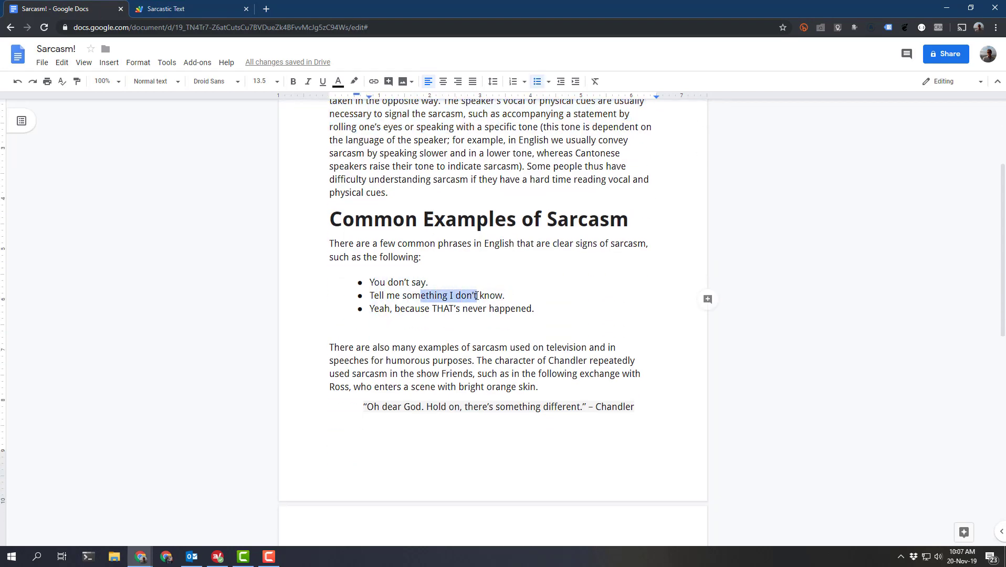
pyautogui.click(515, 295)
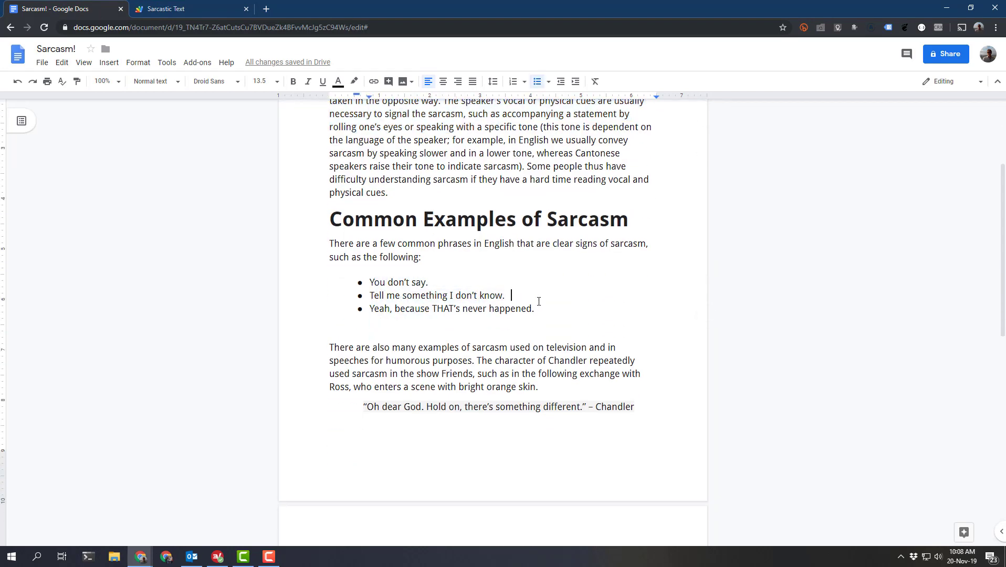
pyautogui.click(164, 8)
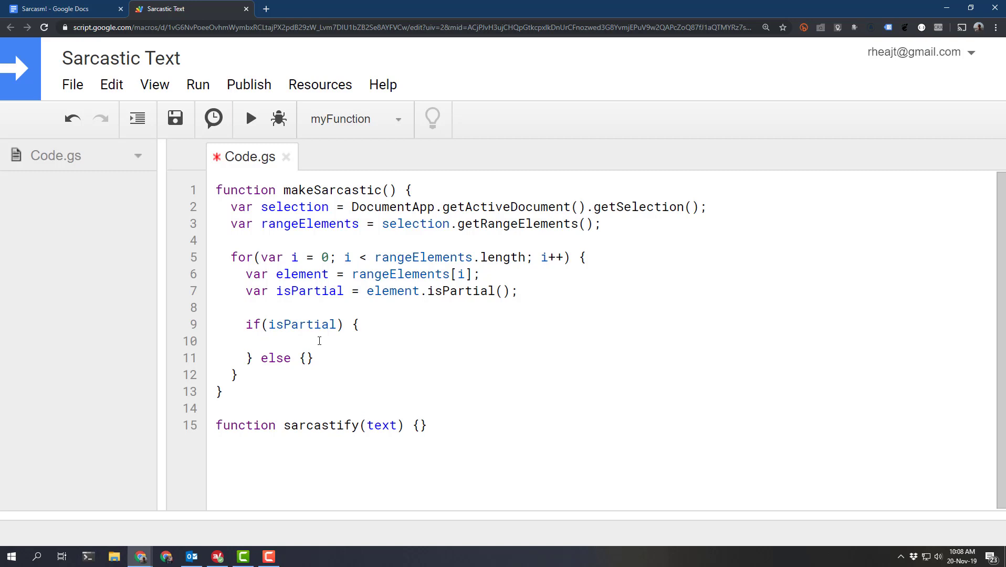
# - In the partial branch, get startOffset and finish Logger.log(substring);
pyautogui.click(263, 340)
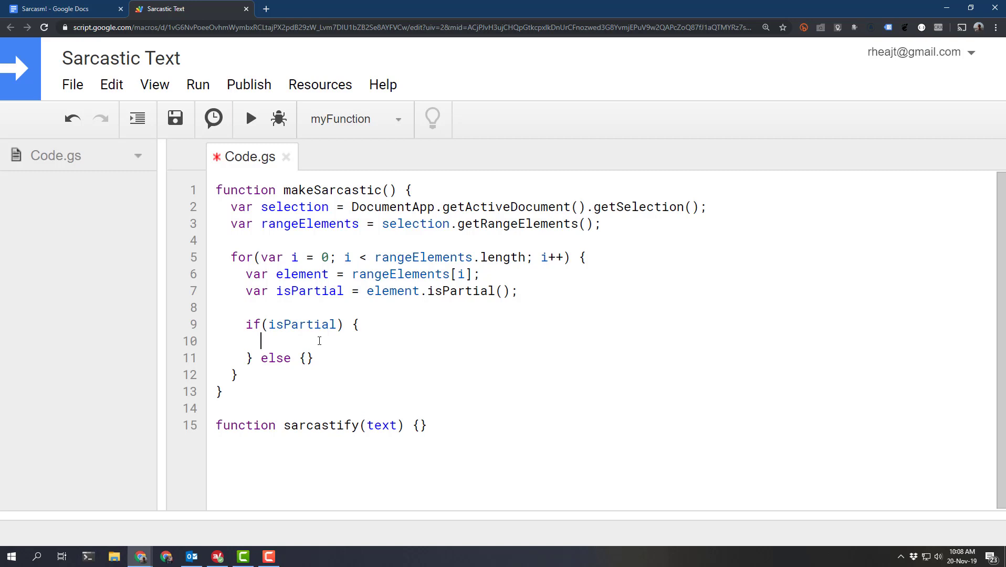
pyautogui.write('var startOffset = element.getStartOffset();')
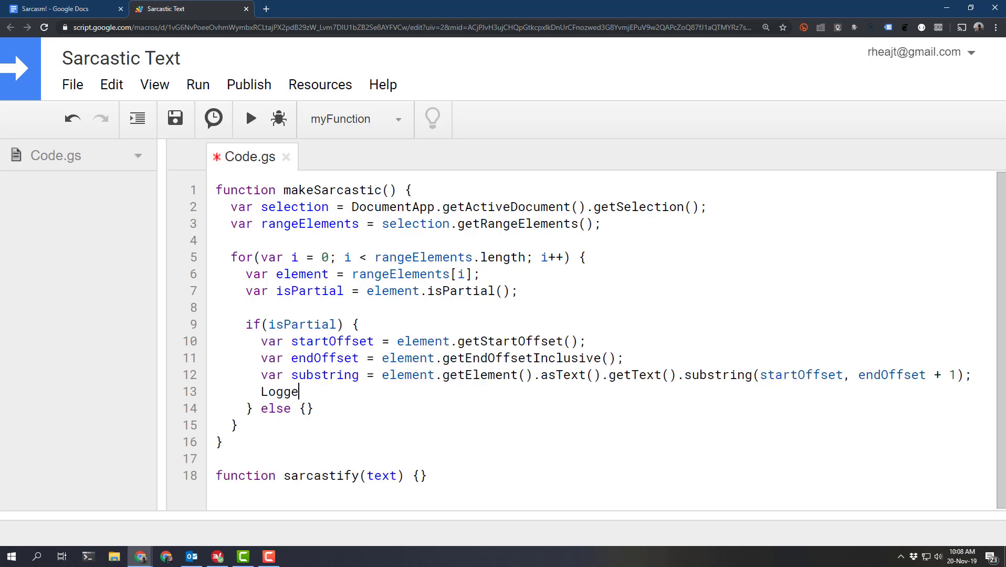
pyautogui.write('r.log(su')
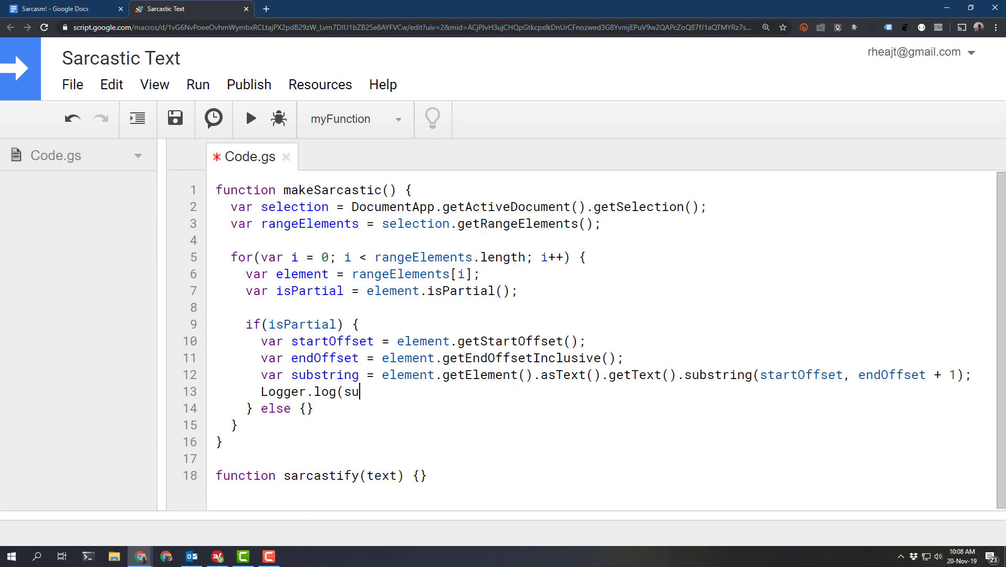
pyautogui.write('bstring)')
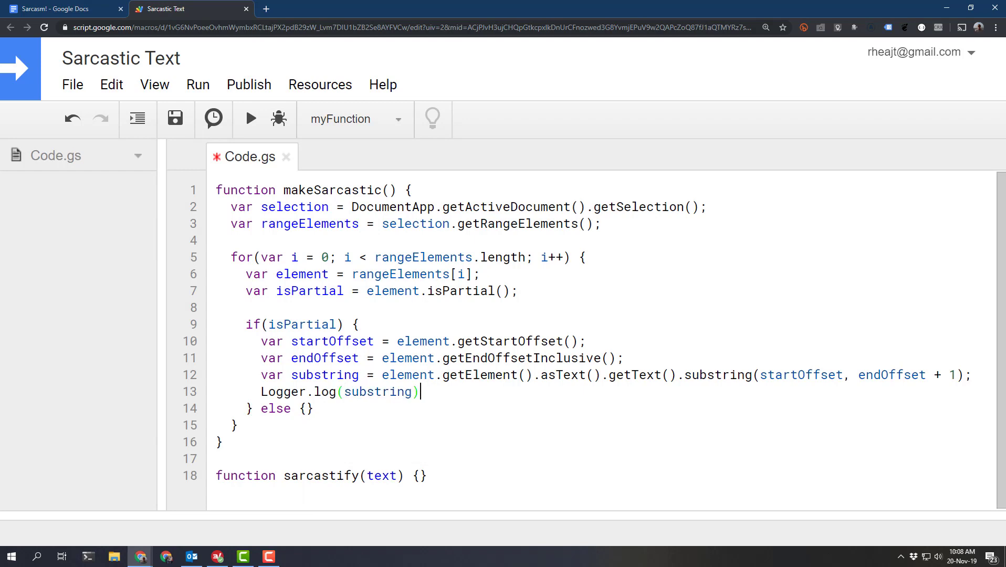
pyautogui.write(';')
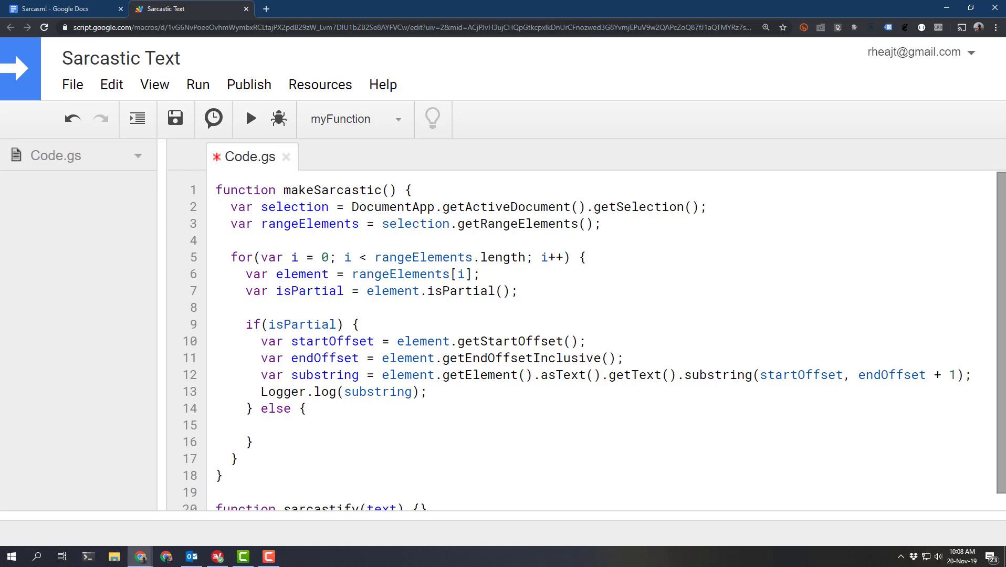
# - In the else branch, set text = element.getElement().asText().getText() and log it
pyautogui.write('var text = element.getElement().asText().getText();')
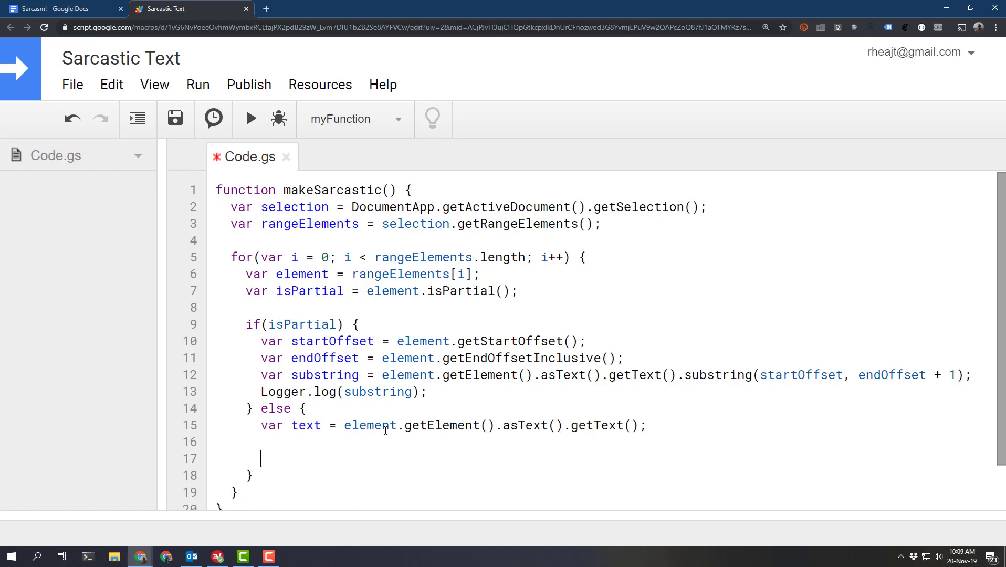
pyautogui.write('Logger.l')
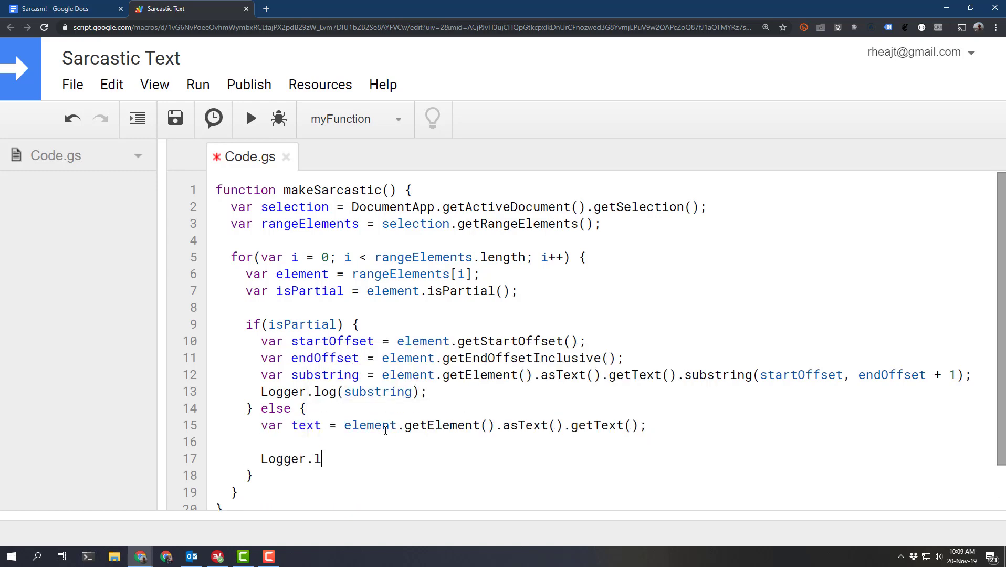
pyautogui.write('og(text);')
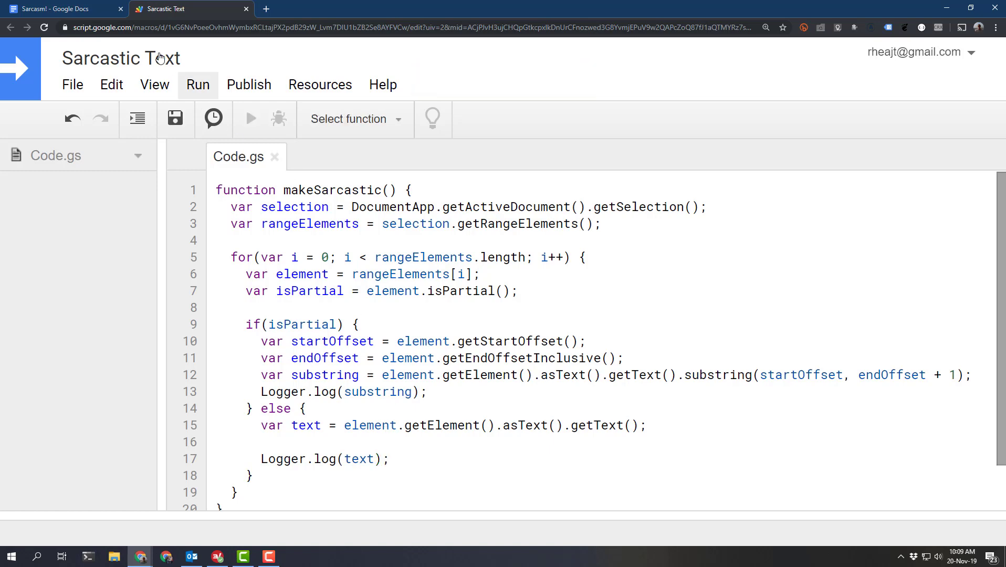
# - Run the makeSarcastic function, triggering the authorization prompt
pyautogui.click(63, 8)
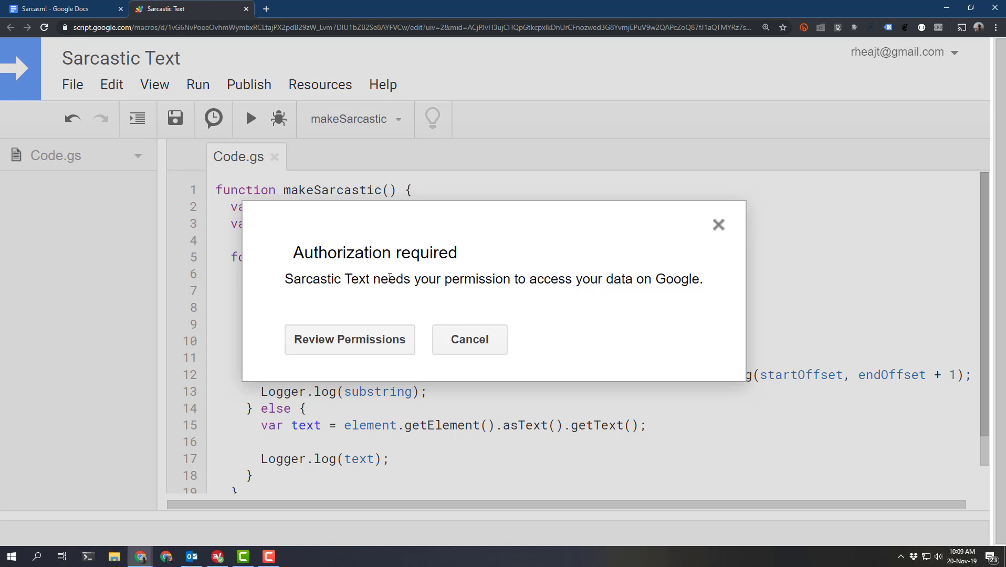
pyautogui.moveTo(363, 344)
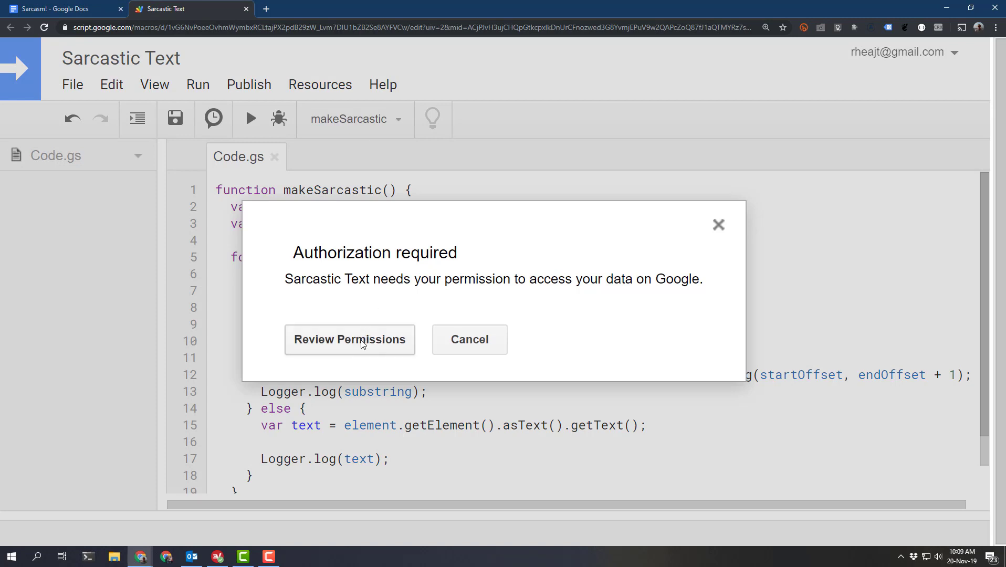
pyautogui.moveTo(363, 344)
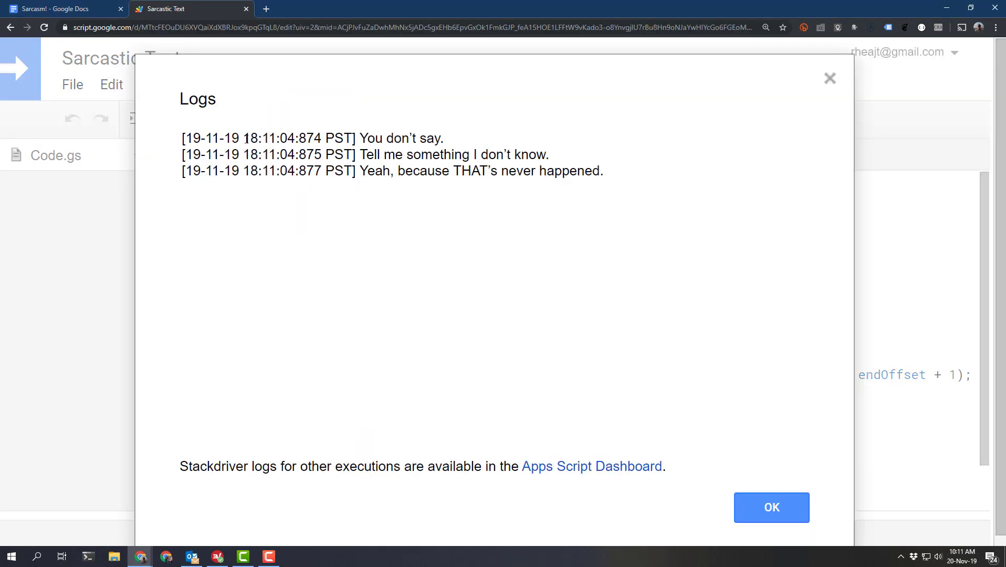
# - Review the three logged phrases in the Logs window and close it
pyautogui.moveTo(181, 138); pyautogui.dragTo(602, 171)
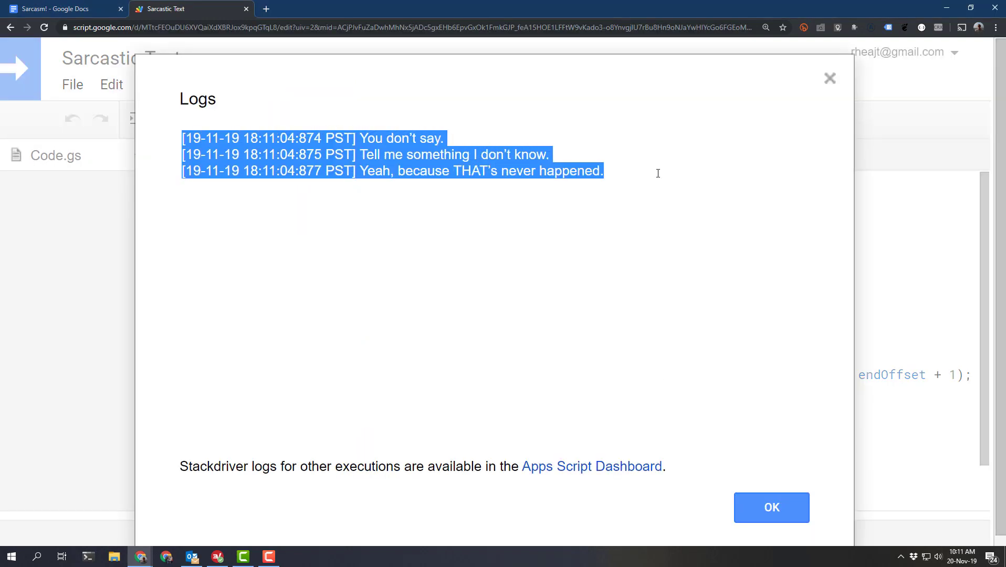
pyautogui.click(63, 8)
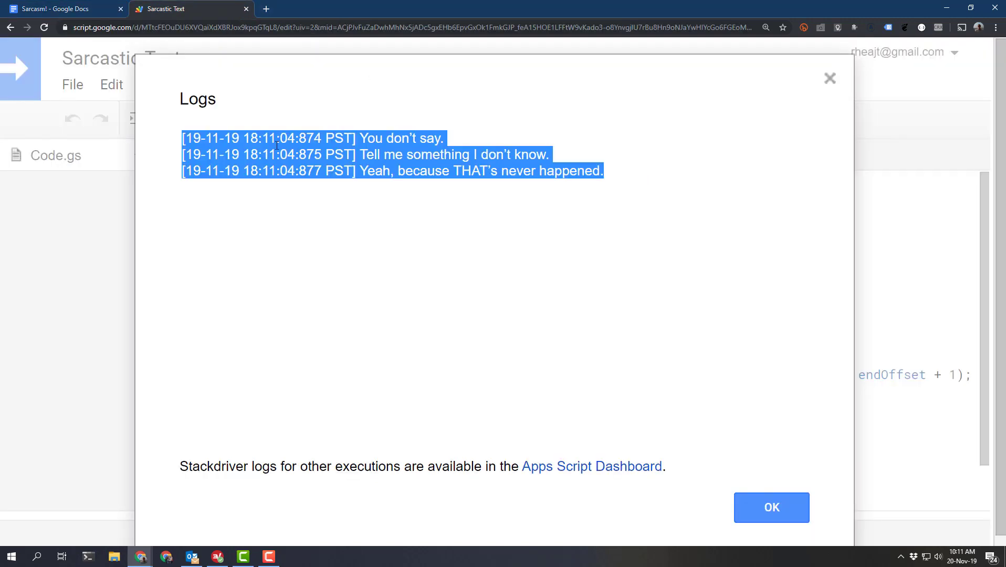
pyautogui.click(626, 430)
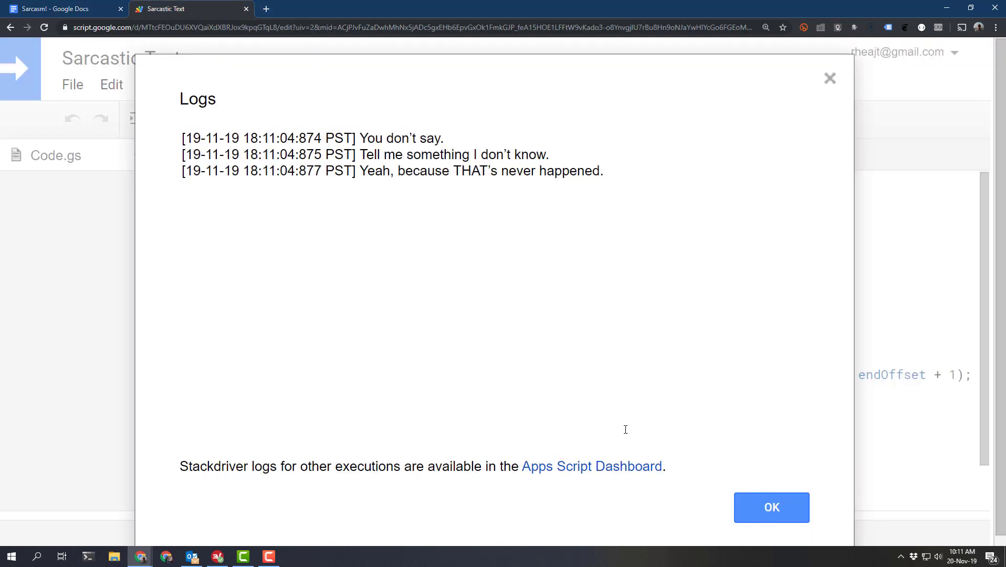
pyautogui.moveTo(513, 273)
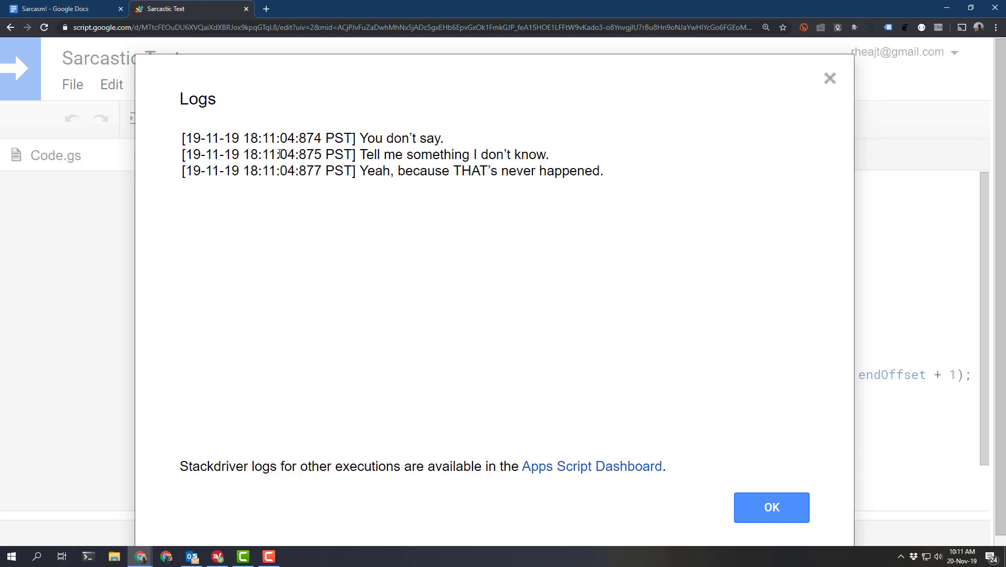
pyautogui.click(771, 507)
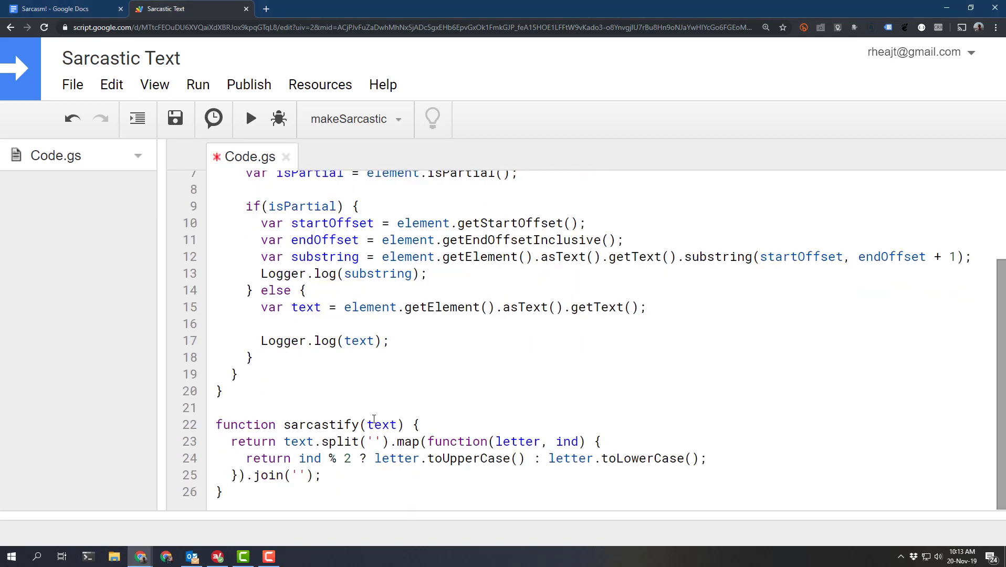
# - Break sarcastify's return chain so .split(''), .map and .join('') sit on separate lines
pyautogui.doubleClick(381, 424)
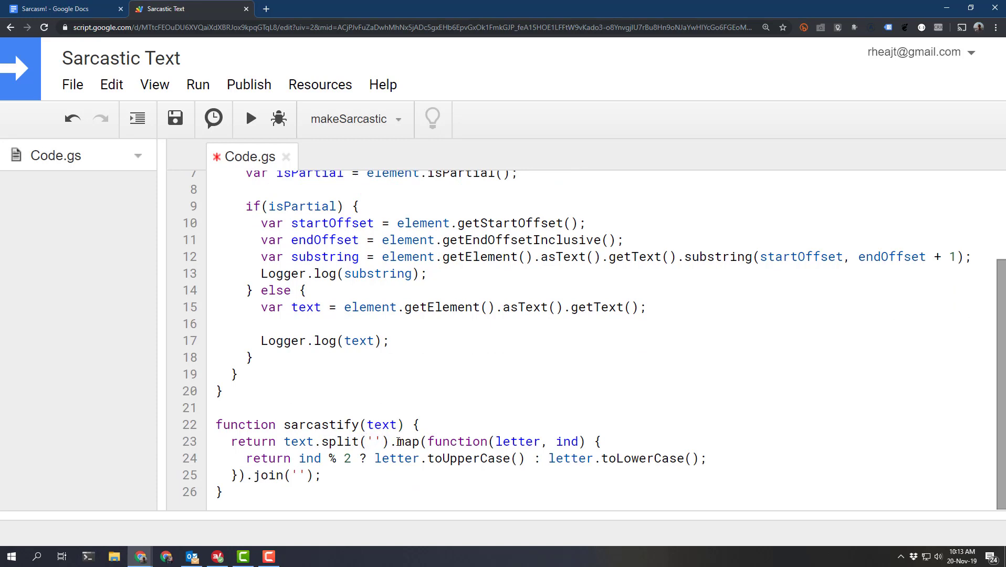
pyautogui.doubleClick(517, 441)
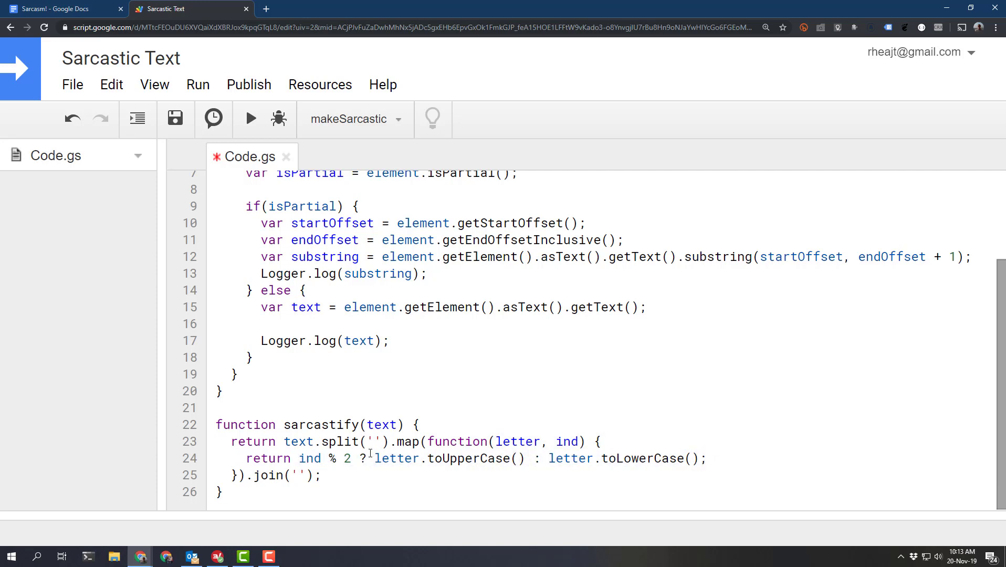
pyautogui.moveTo(375, 458); pyautogui.dragTo(706, 458)
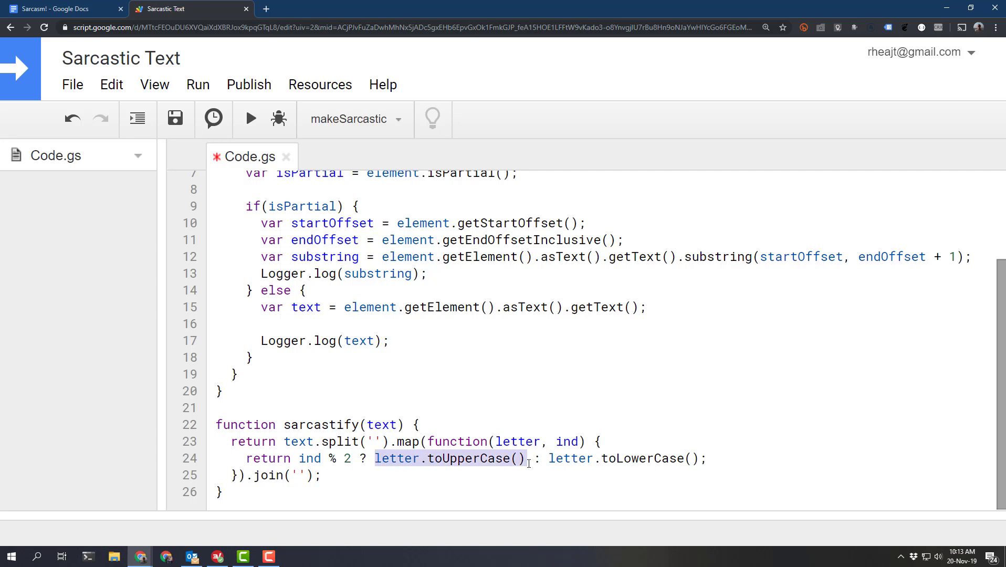
pyautogui.click(552, 458)
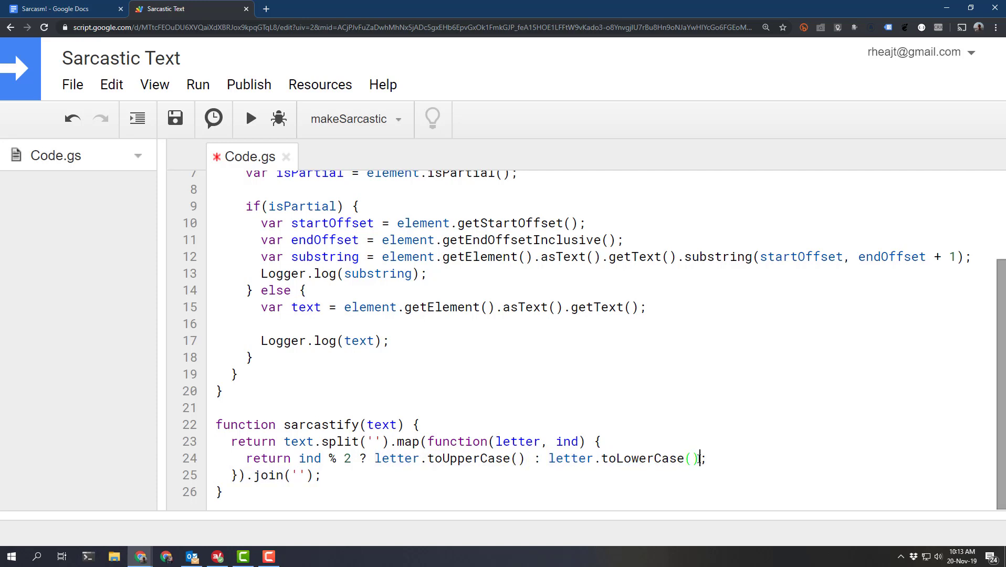
pyautogui.doubleClick(299, 475)
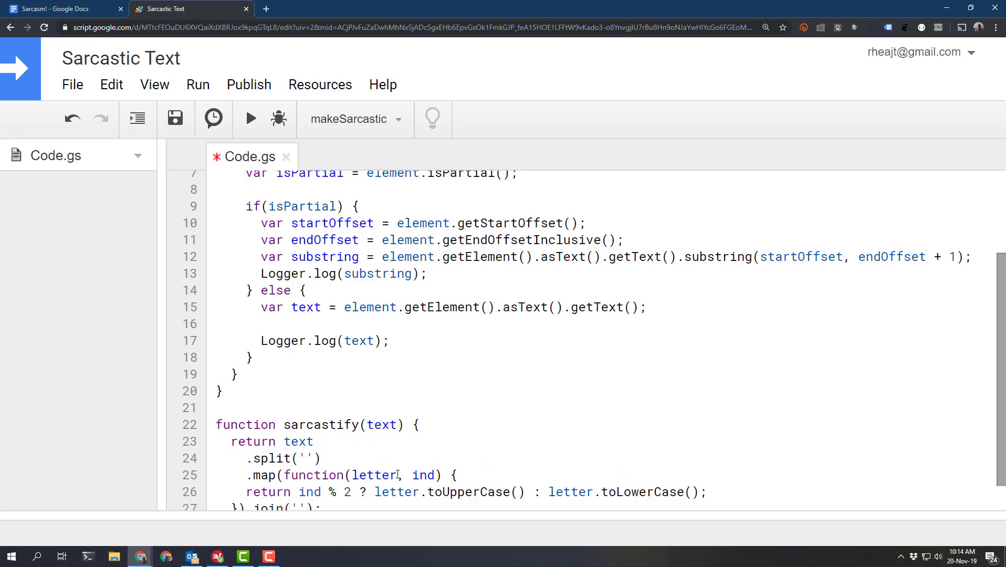
# - Check the alternating-case phrases in the logs and close the Logs window
pyautogui.scroll(-3)
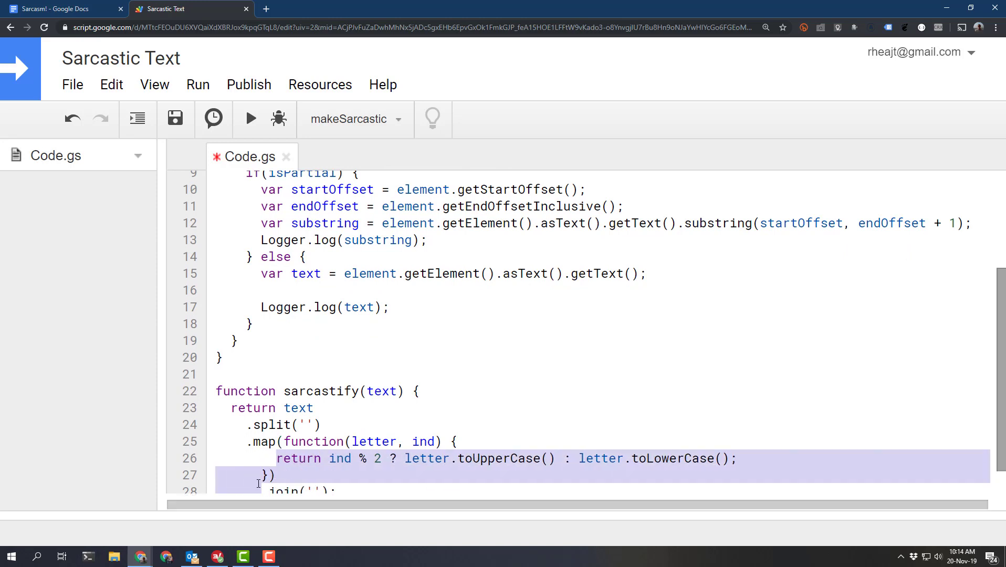
pyautogui.scroll(-3)
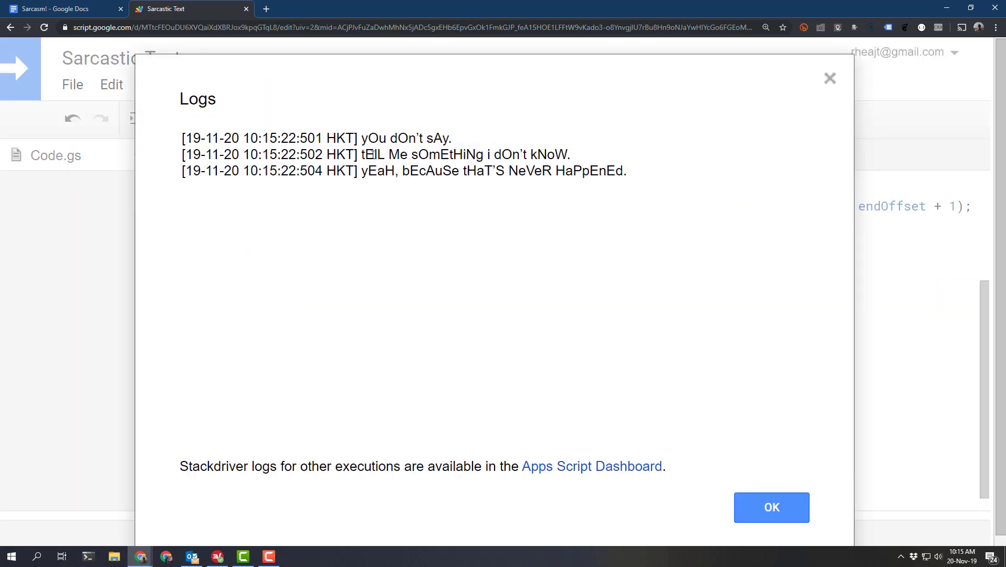
pyautogui.moveTo(757, 453)
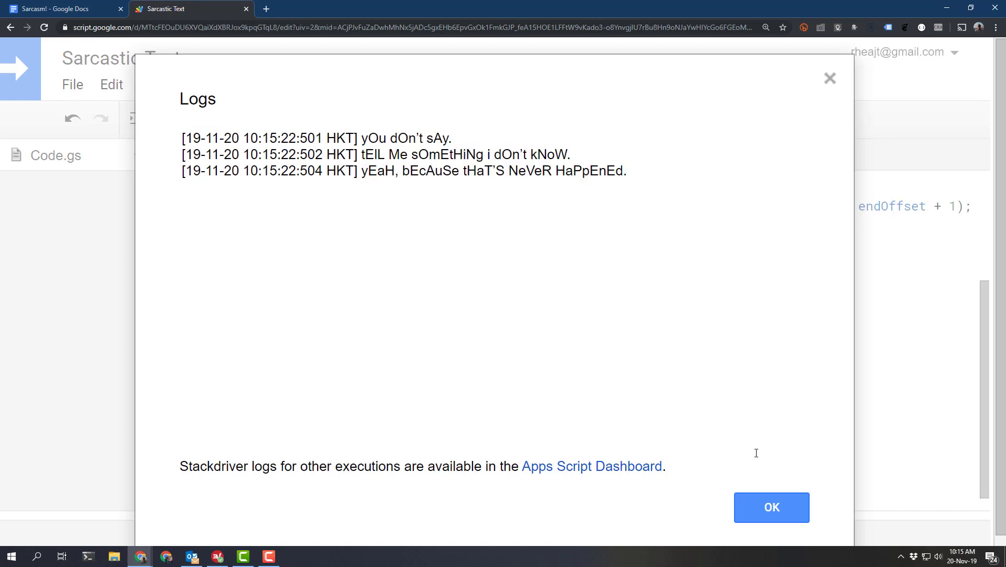
pyautogui.click(771, 508)
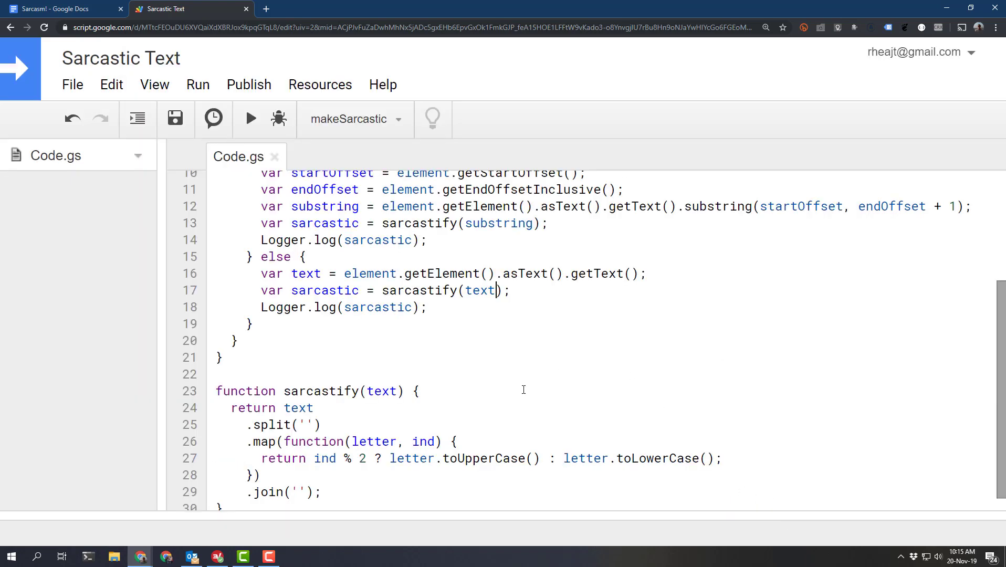
pyautogui.moveTo(900, 334)
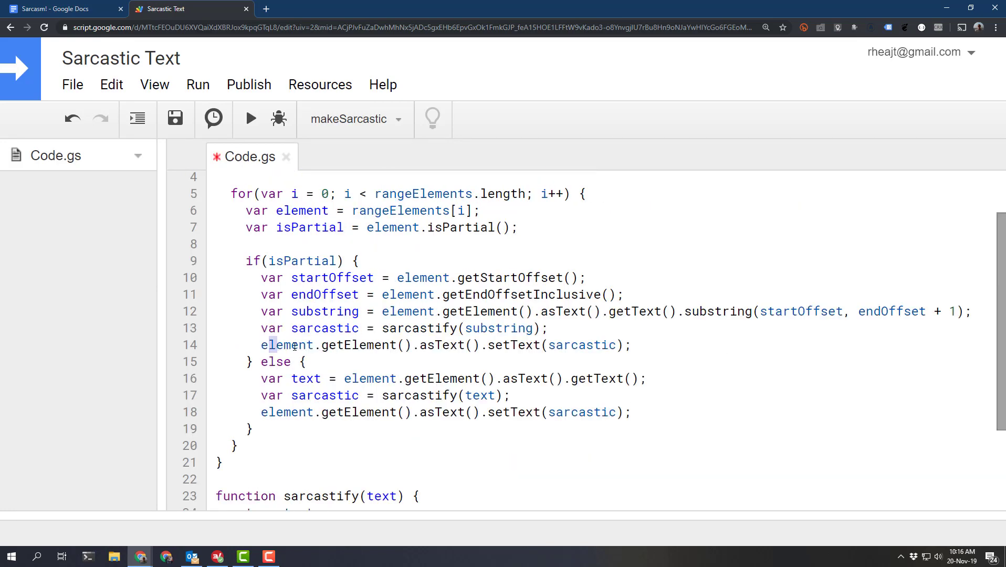
# - Review the element.getElement().asText().setText(sarcastic) write-back call on line 14
pyautogui.doubleClick(353, 344)
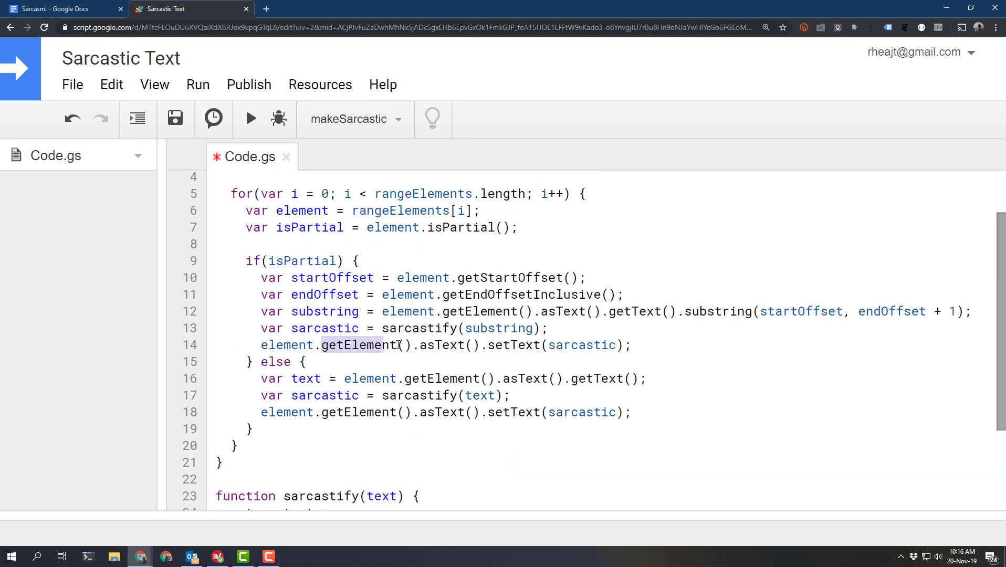
pyautogui.doubleClick(446, 345)
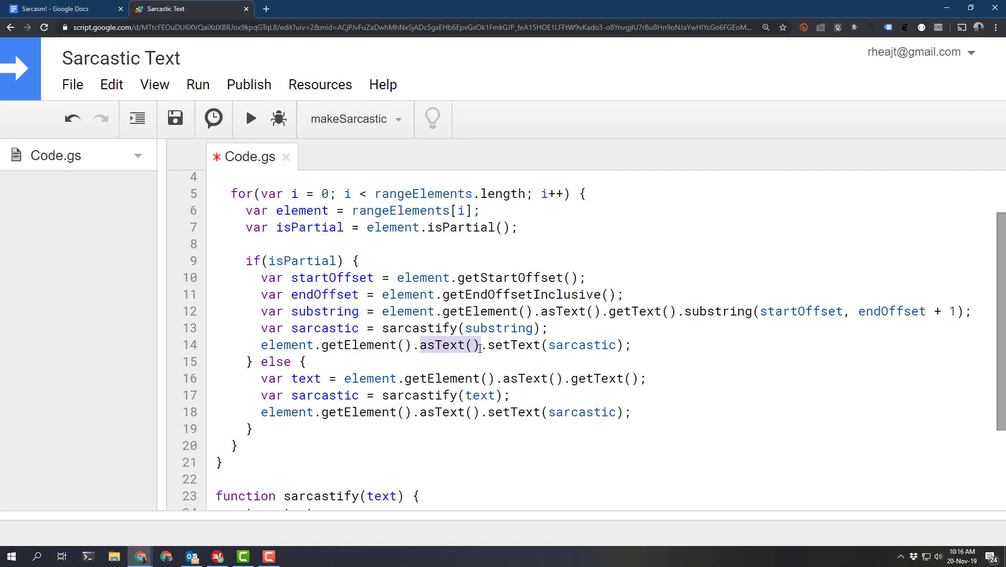
pyautogui.doubleClick(580, 344)
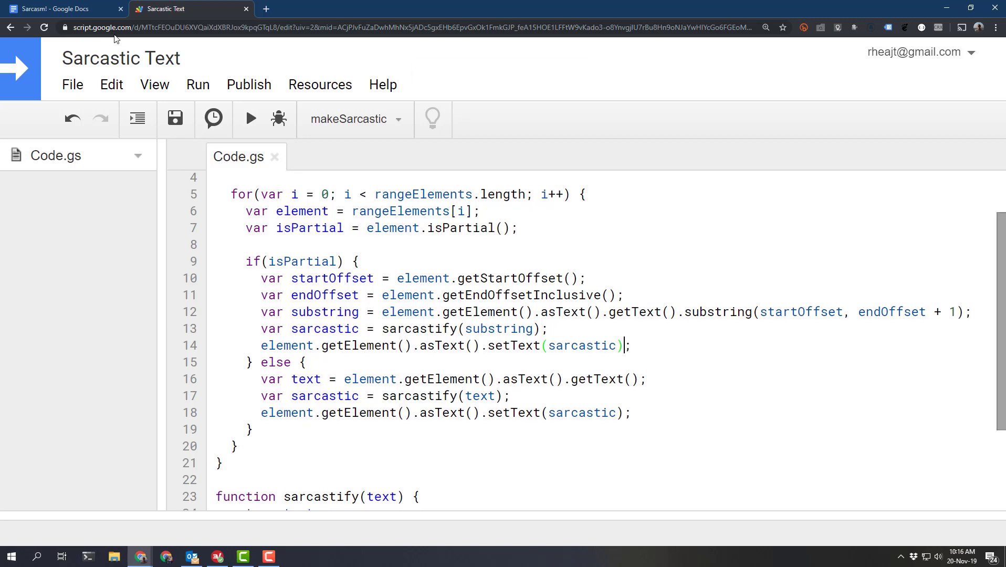
# - Check the Sarcasm! document shows the bullets in alternating case, then return to the script
pyautogui.click(63, 8)
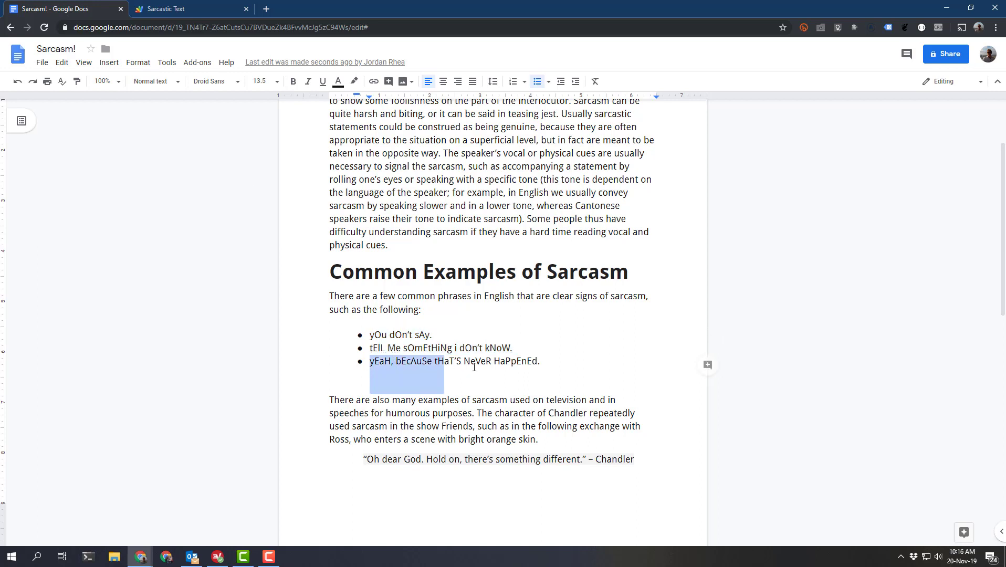
pyautogui.click(513, 361)
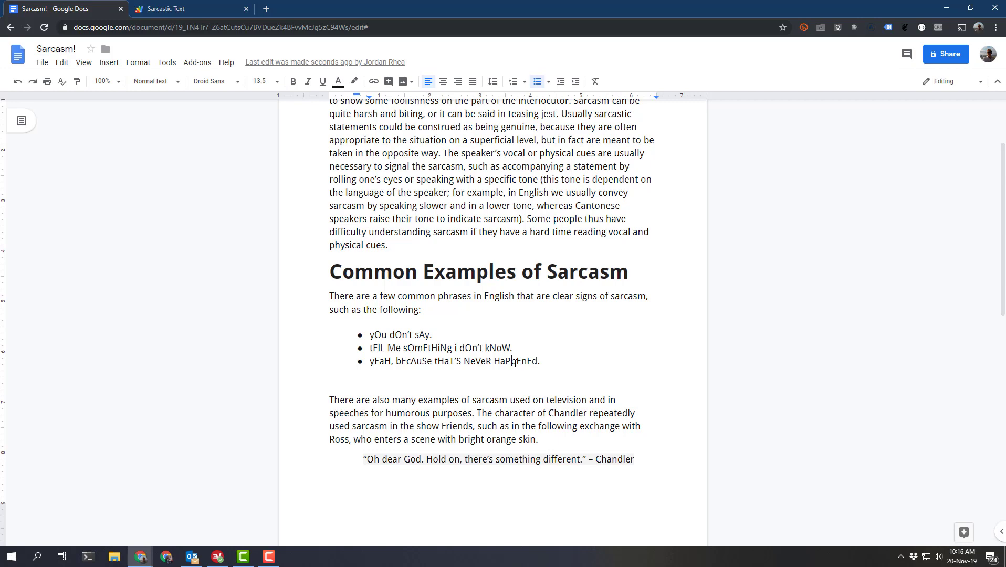
pyautogui.click(178, 8)
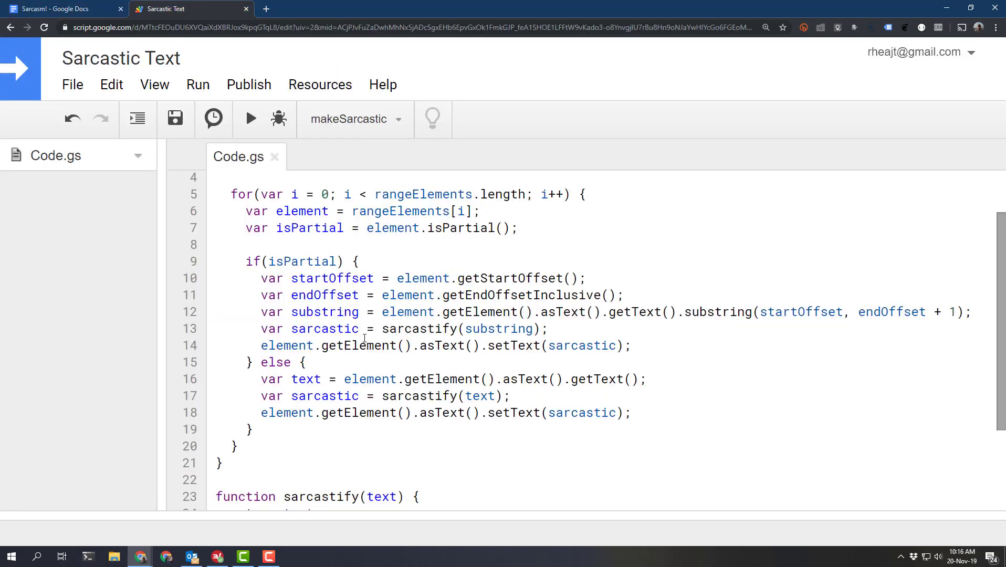
pyautogui.scroll(-3)
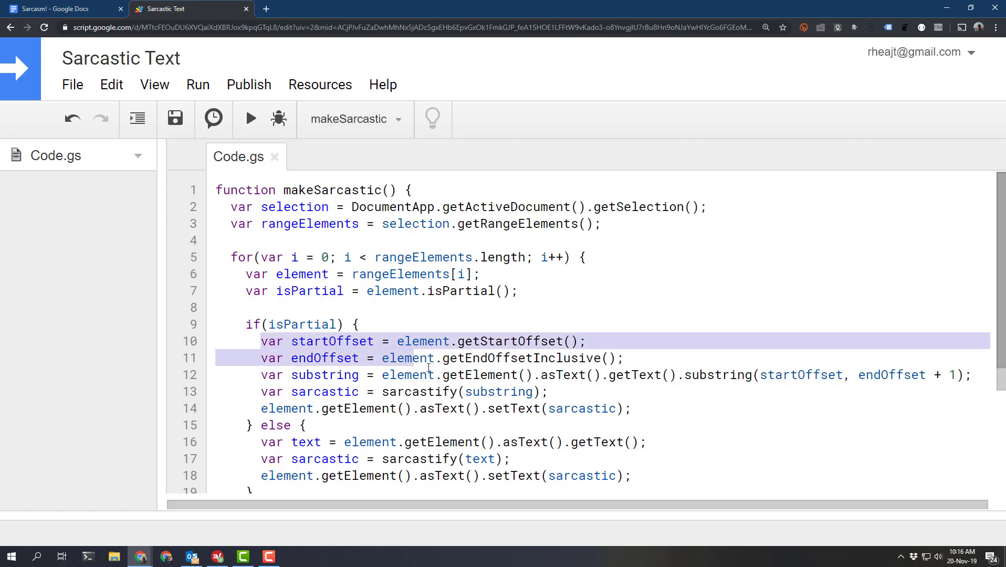
pyautogui.click(624, 357)
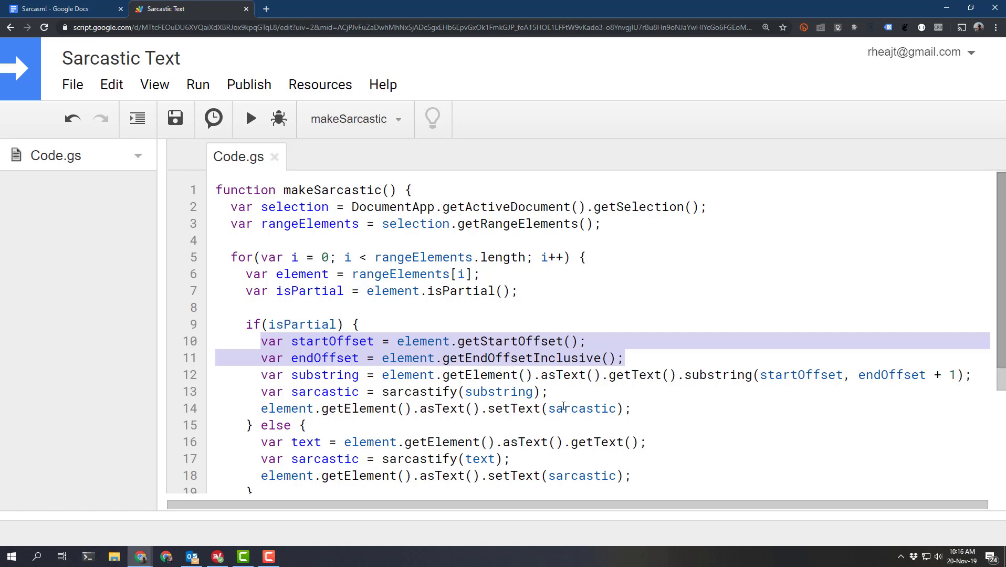
pyautogui.moveTo(583, 398)
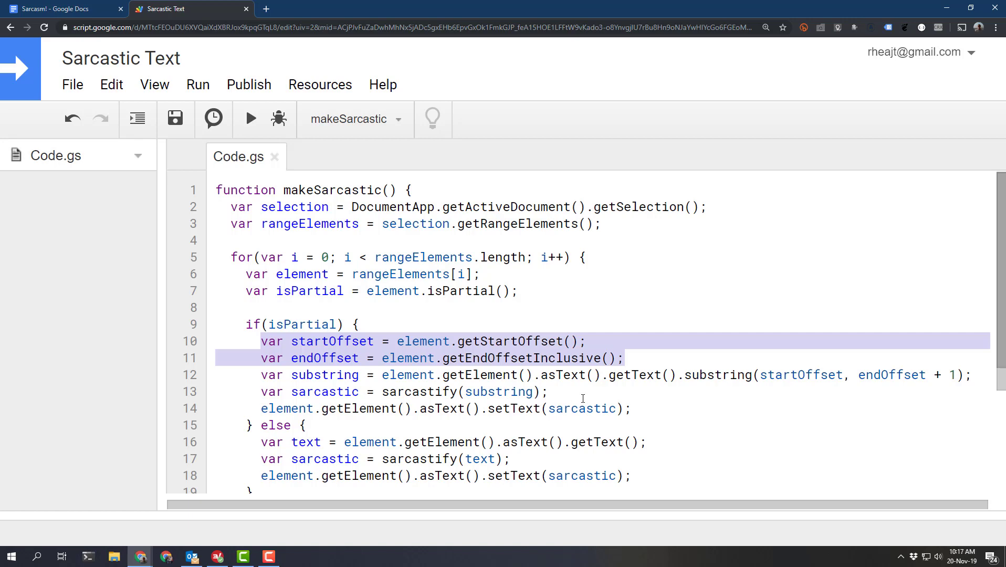